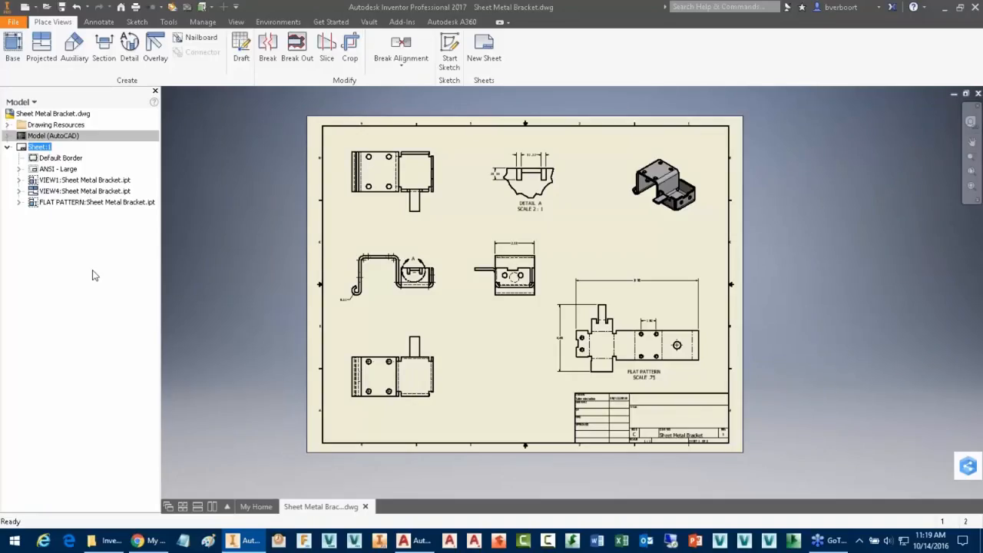
# - Expand Drawing Resources and Sheet Formats to list the A through E size formats
pyautogui.click(7, 125)
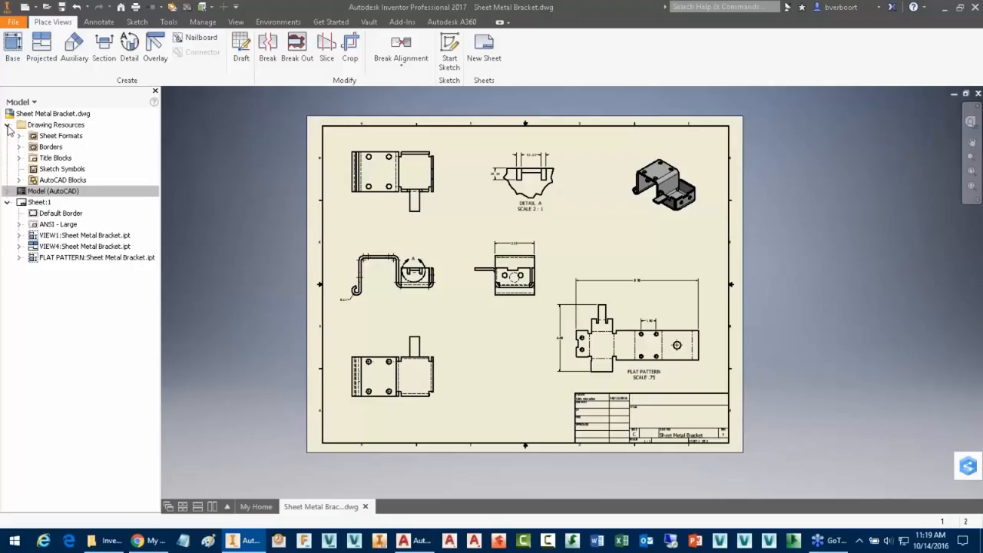
pyautogui.click(18, 136)
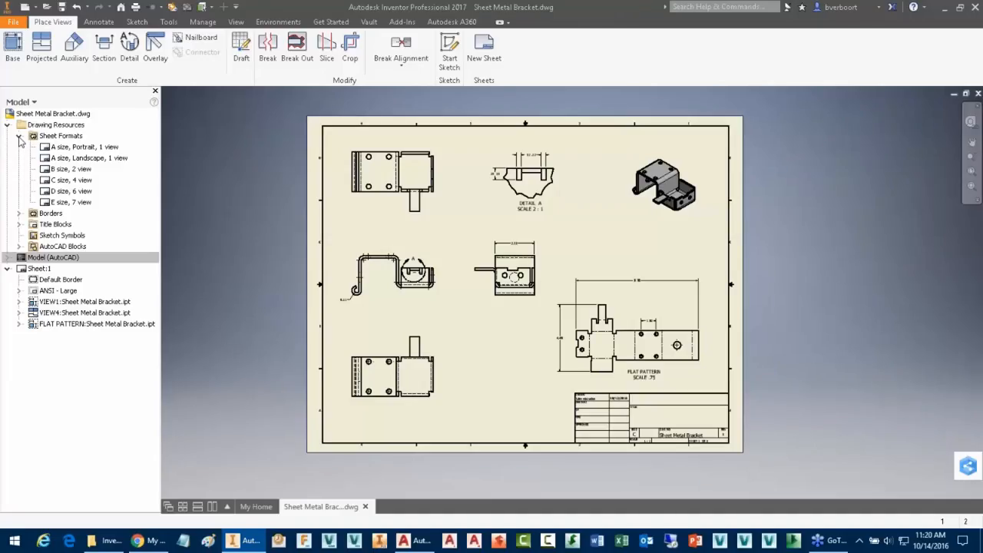
pyautogui.click(84, 147)
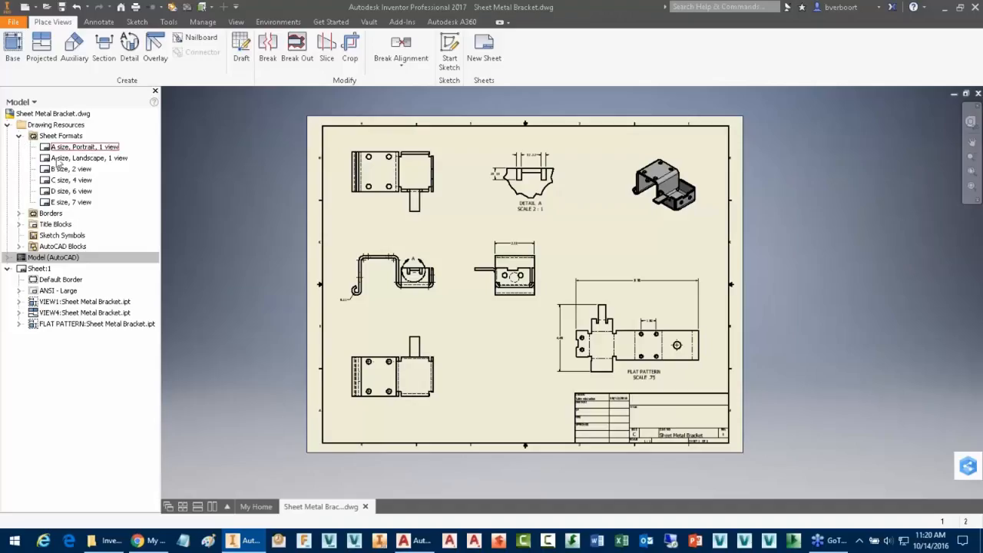
pyautogui.click(70, 202)
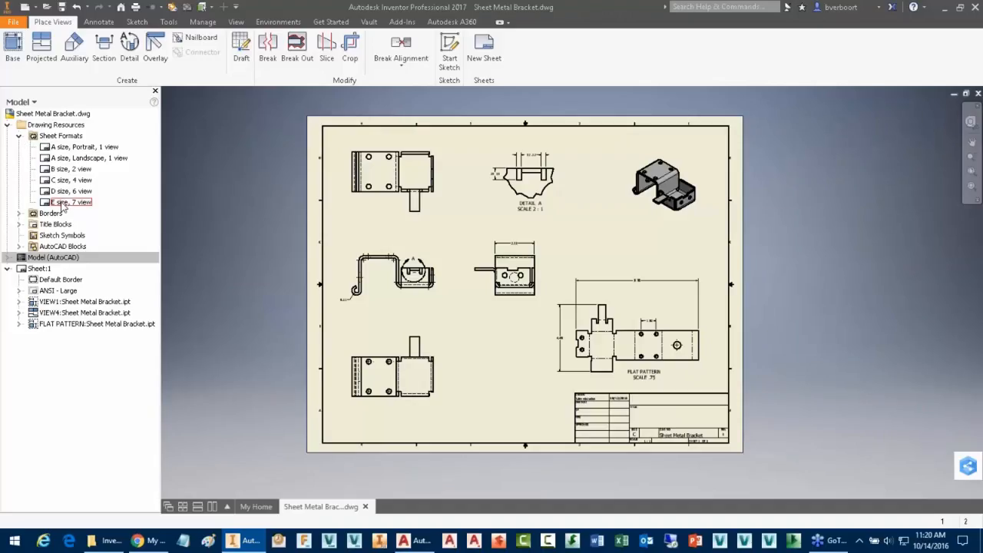
pyautogui.click(69, 169)
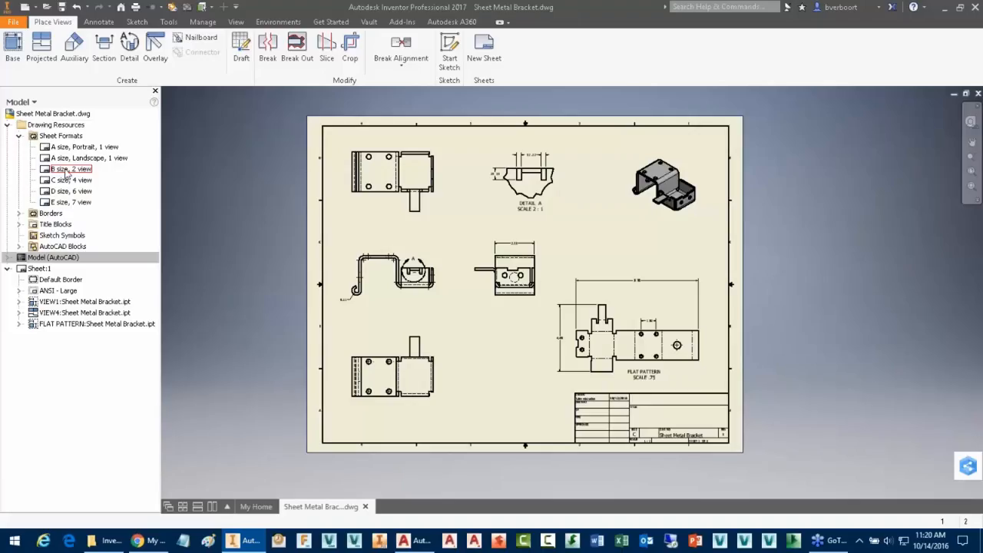
# - Create a new sheet from the 'B size, 2 view' format using Sheet Metal Bracket.ipt
pyautogui.rightClick(69, 169)
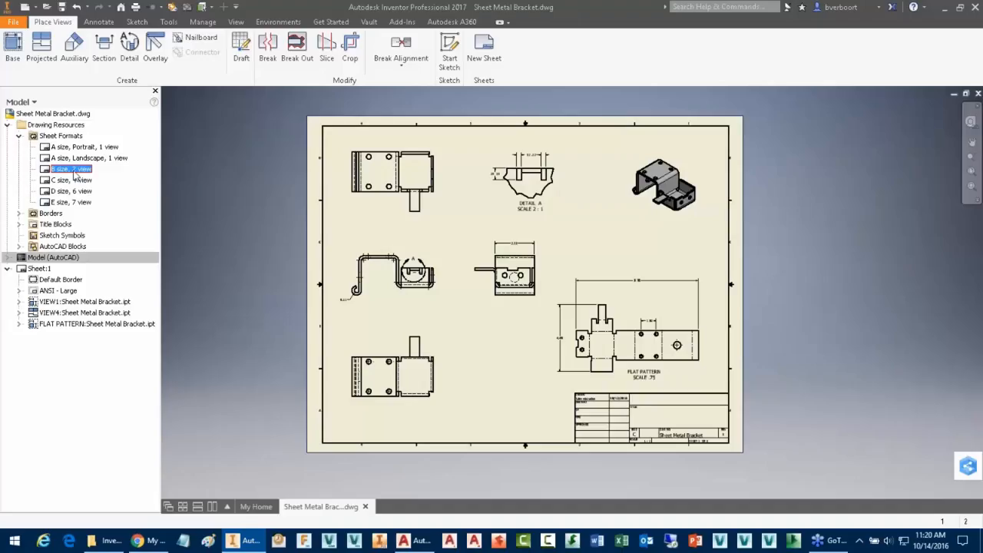
pyautogui.rightClick(68, 168)
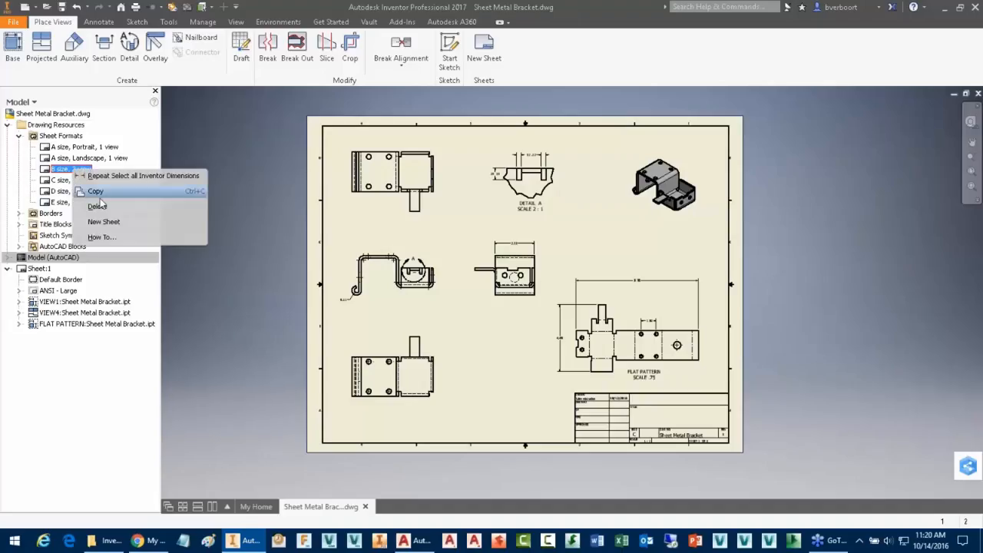
pyautogui.click(104, 222)
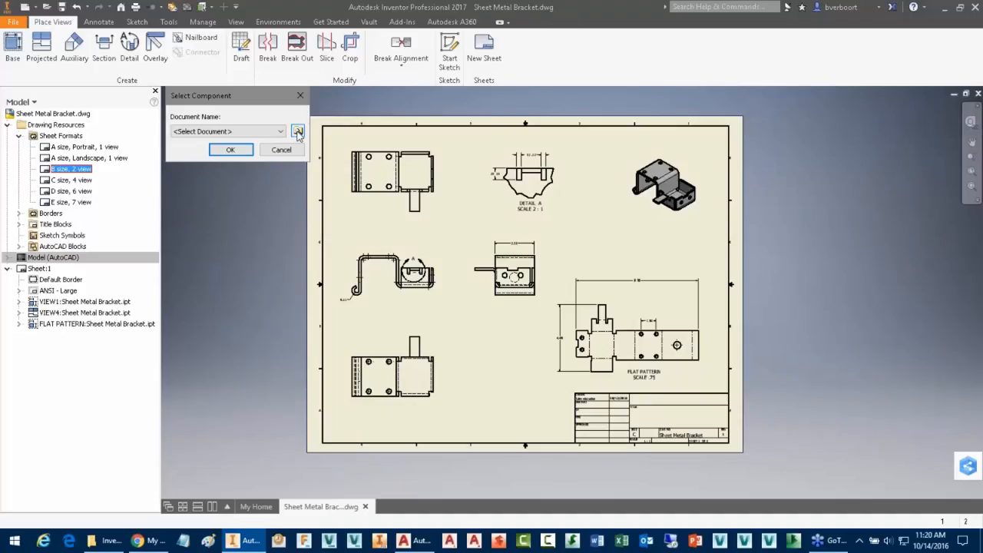
pyautogui.click(298, 131)
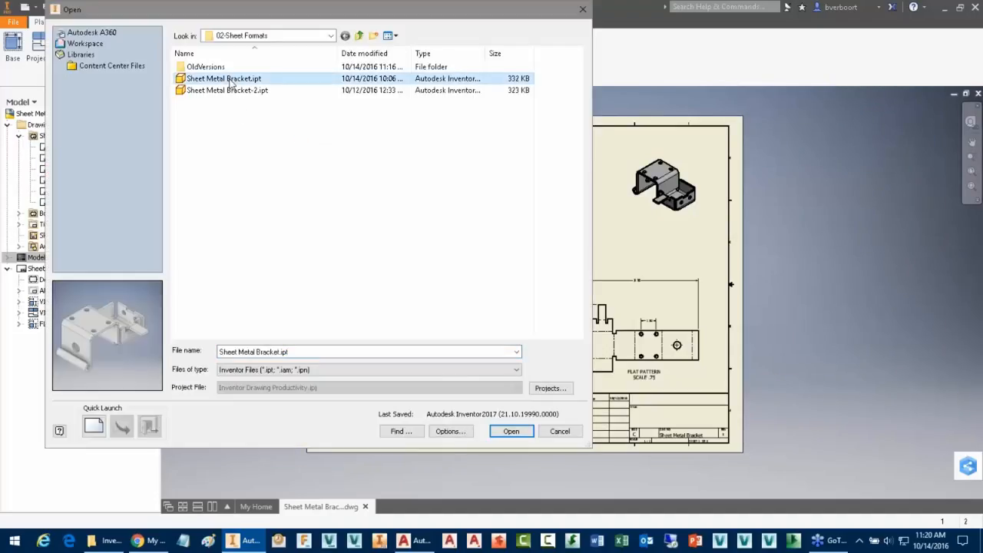
pyautogui.click(510, 431)
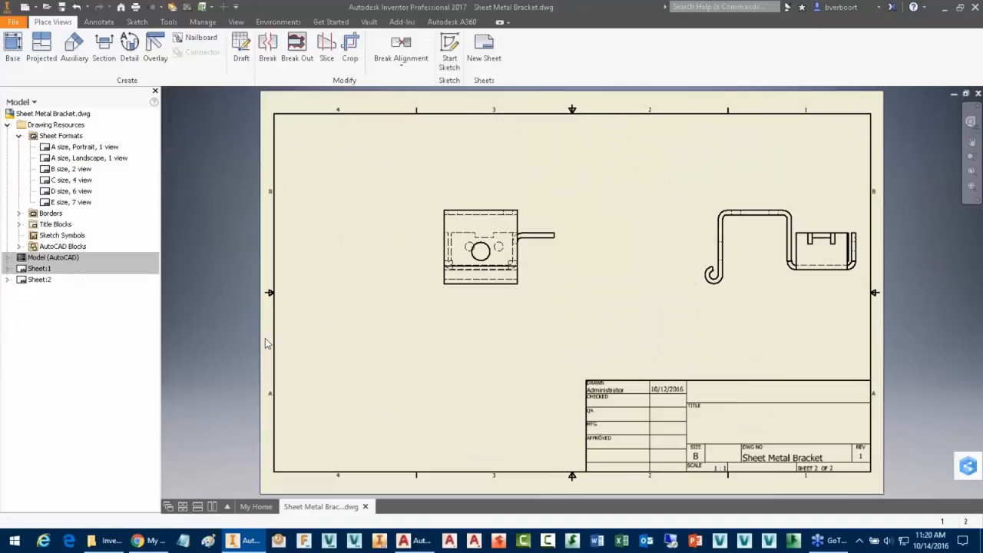
pyautogui.moveTo(658, 334)
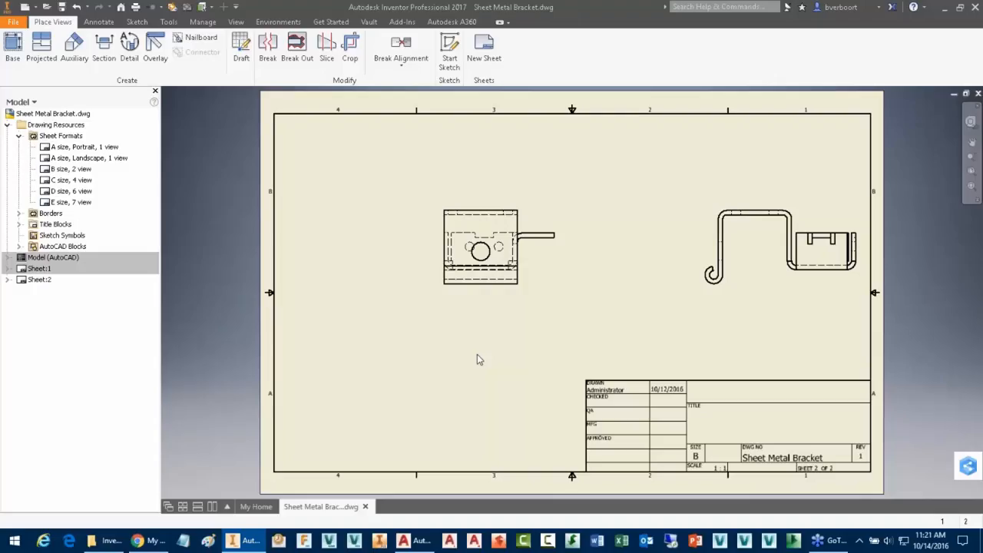
pyautogui.moveTo(461, 354)
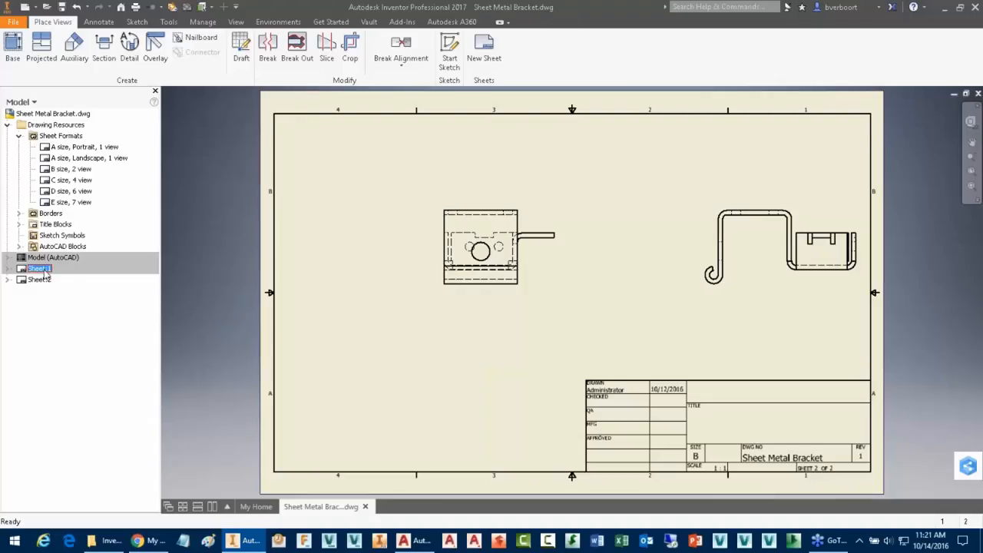
# - Delete Sheet:2 with confirmation, then select Sheet:1
pyautogui.rightClick(39, 279)
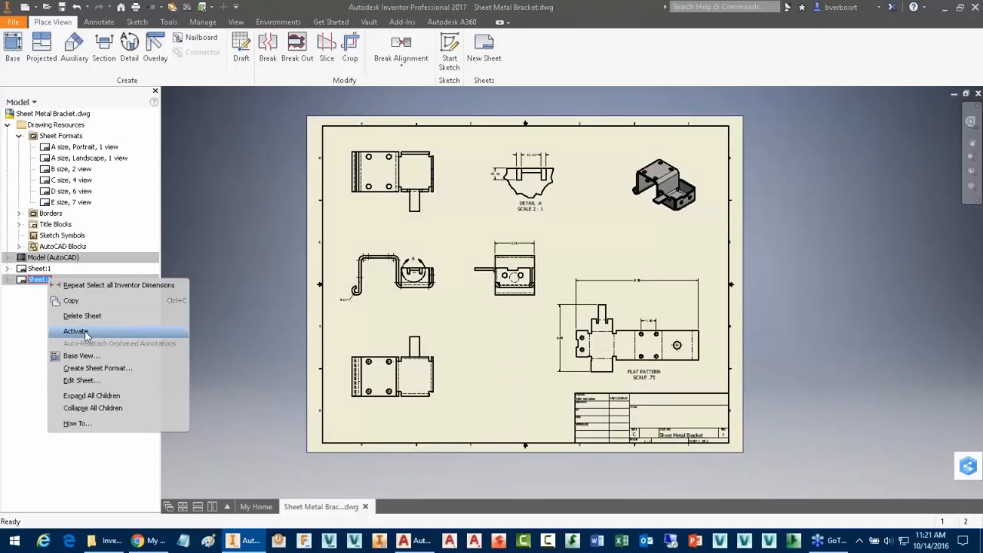
pyautogui.click(82, 316)
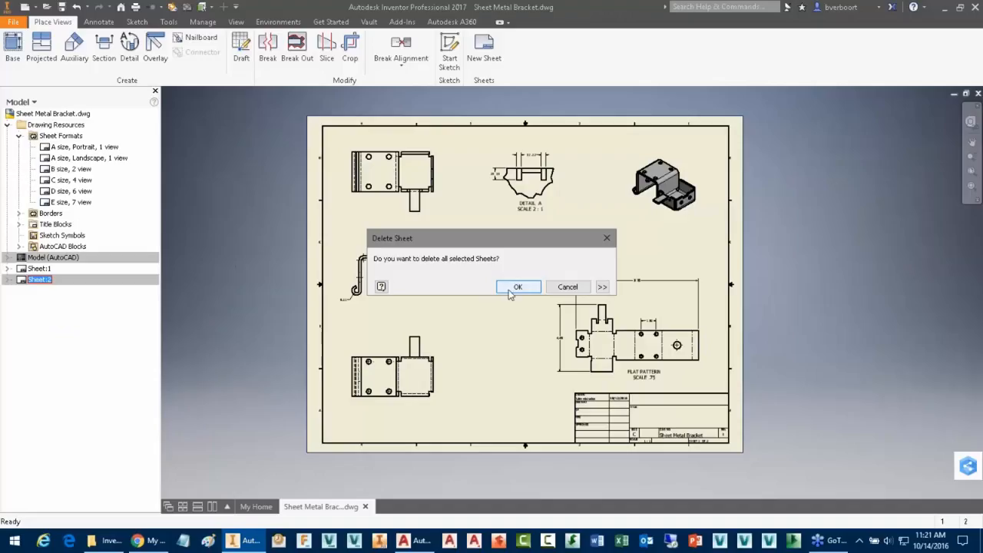
pyautogui.click(518, 287)
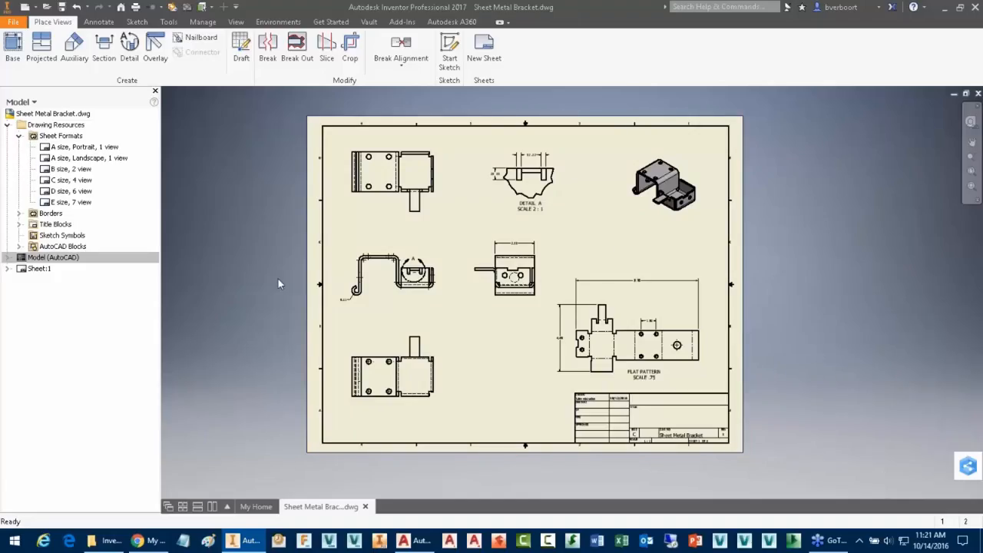
pyautogui.click(38, 268)
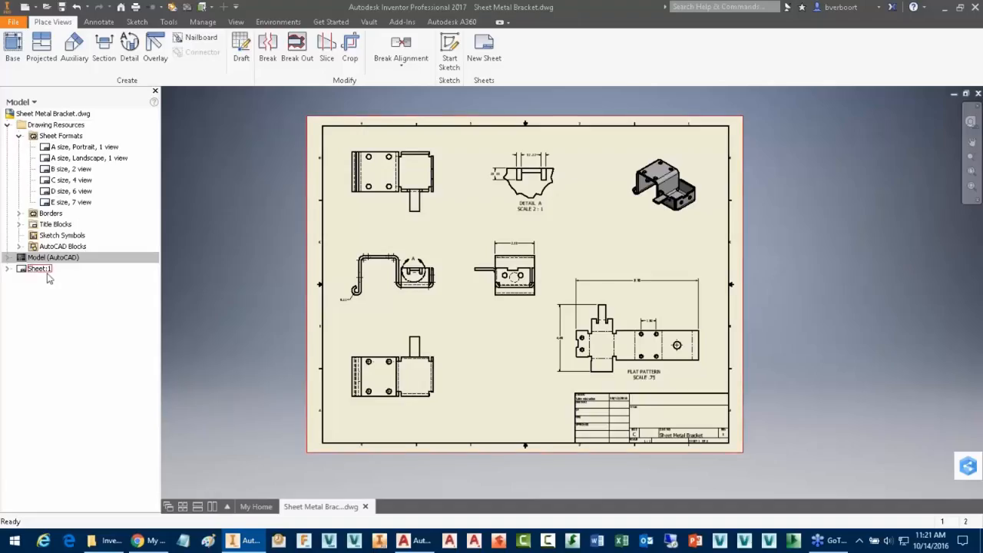
# - Create a sheet format from Sheet:1 named 'C Size Sheet Metal w FP'
pyautogui.rightClick(39, 268)
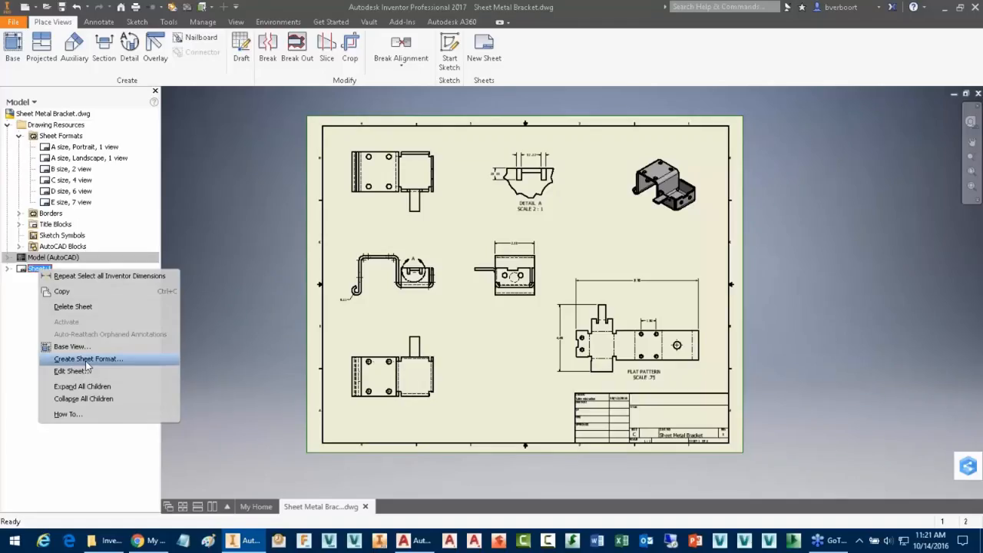
pyautogui.click(88, 359)
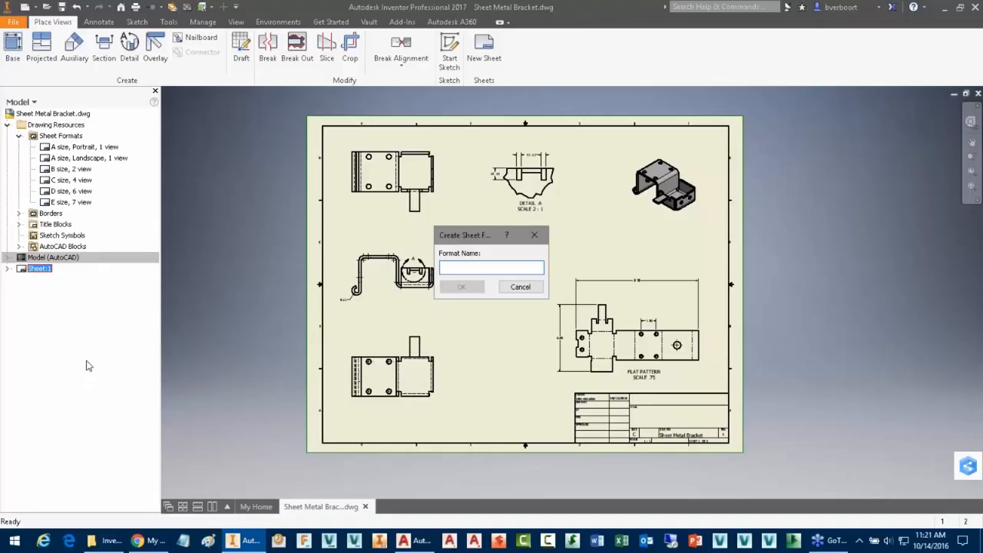
pyautogui.write('C Size')
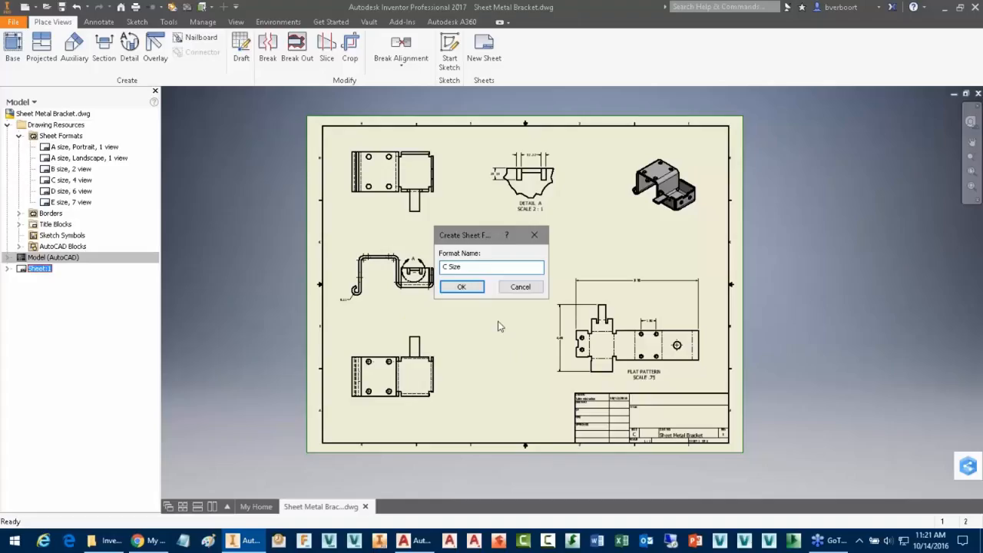
pyautogui.write('5')
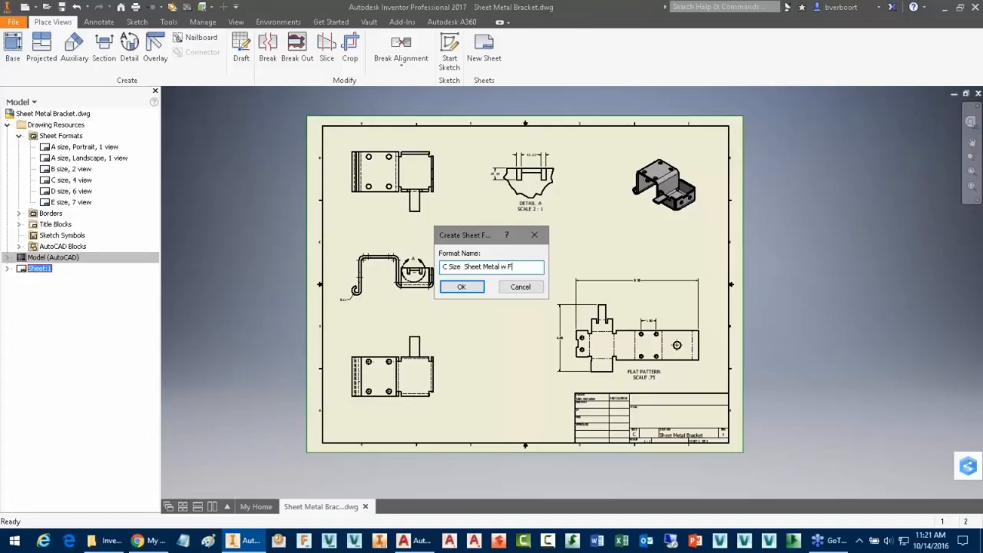
pyautogui.write('P')
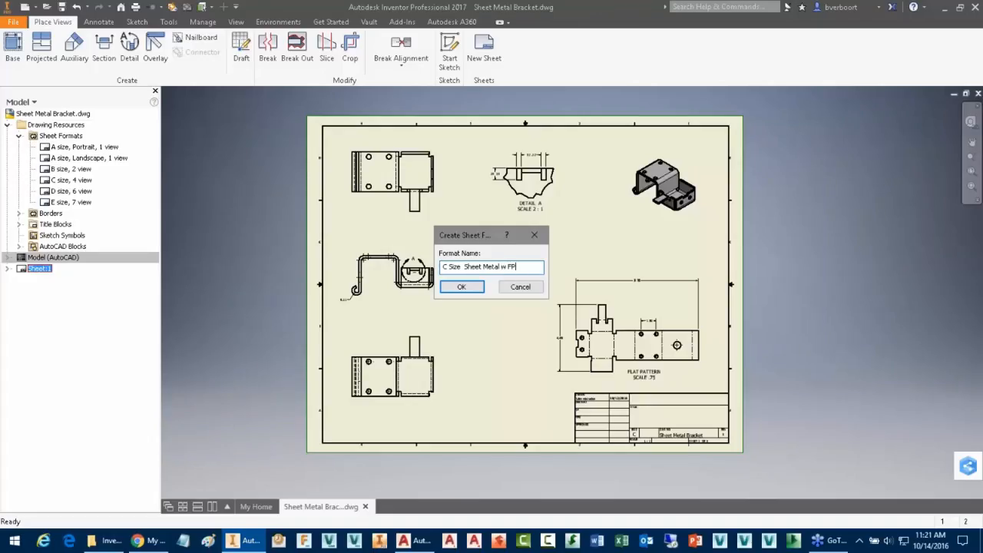
pyautogui.click(462, 287)
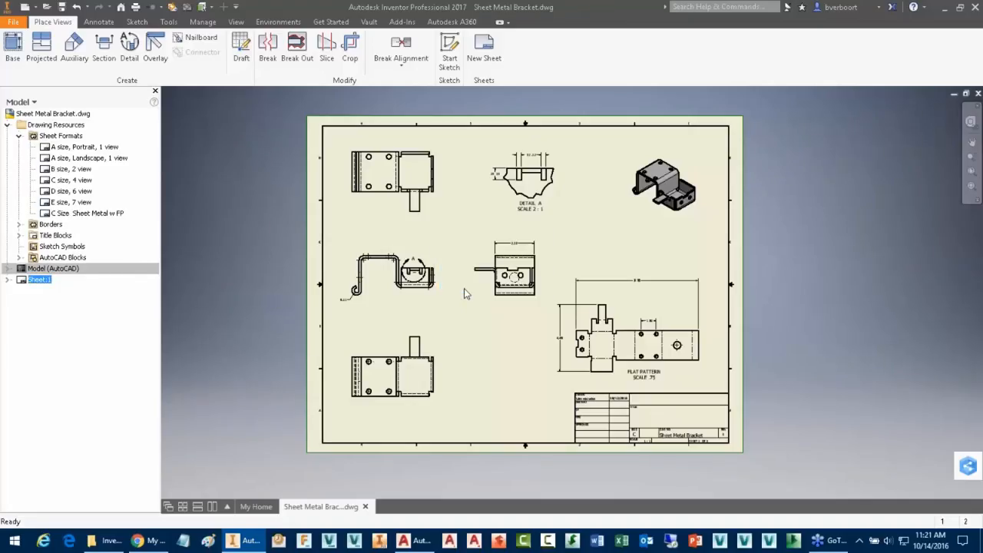
pyautogui.moveTo(83, 227)
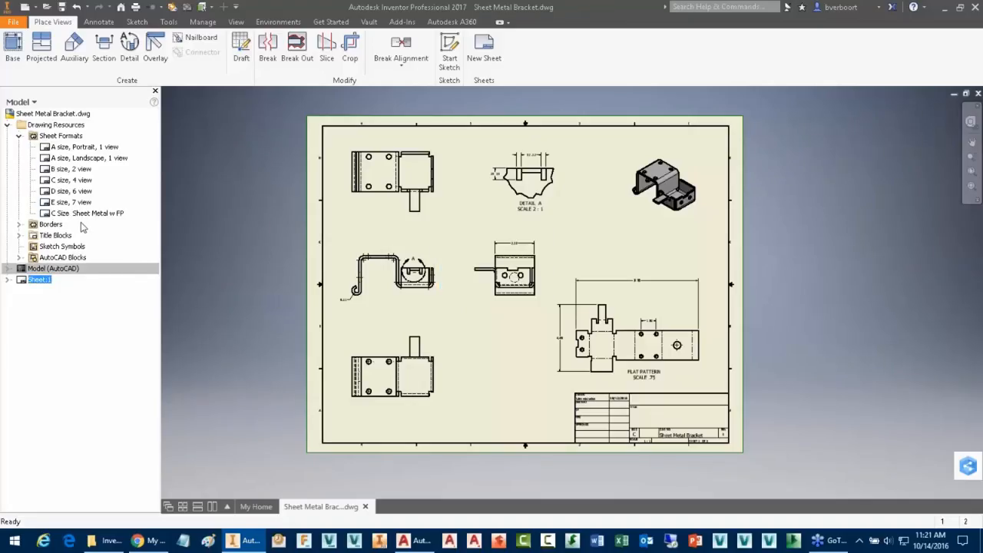
# - Drag the flat pattern view inside the sheet border above the title block
pyautogui.click(88, 213)
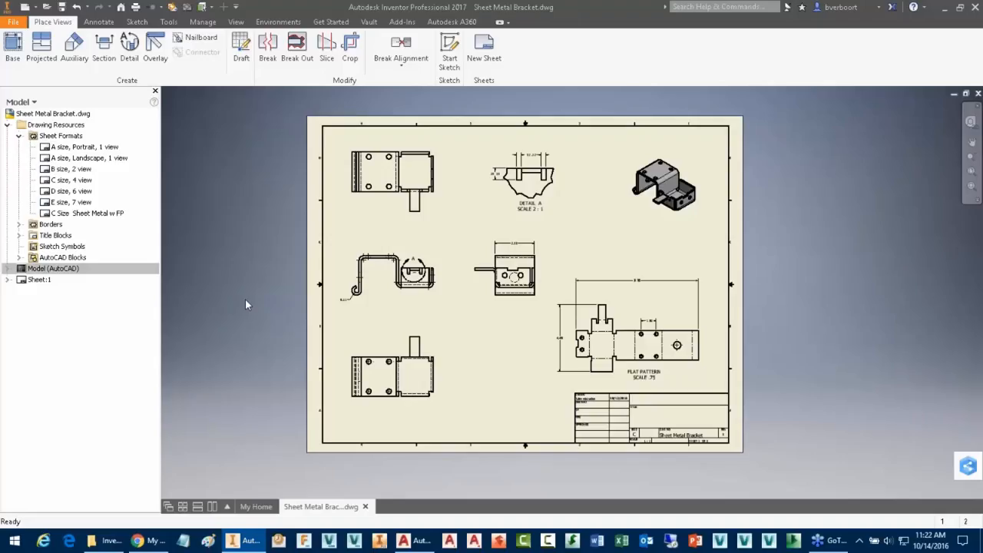
pyautogui.click(629, 338)
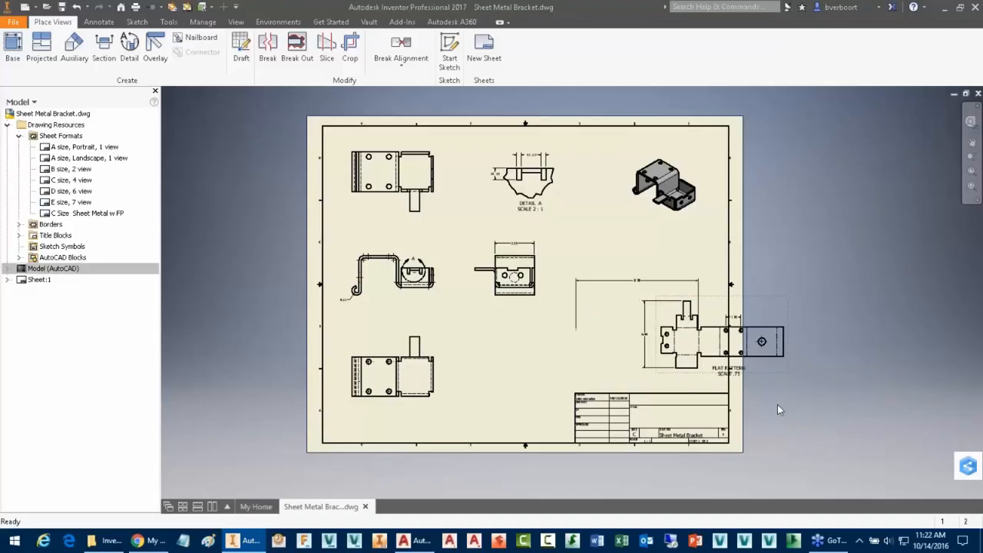
pyautogui.moveTo(724, 405)
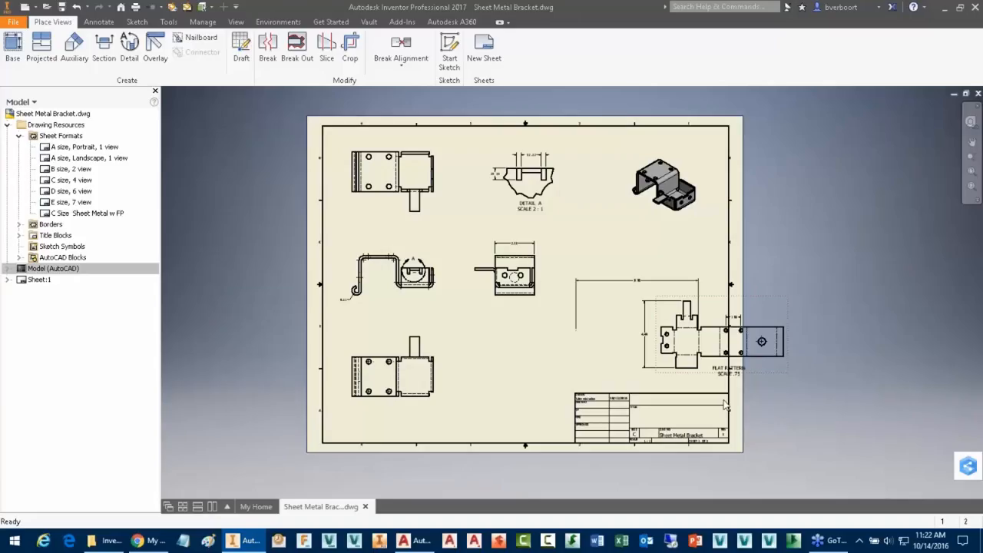
pyautogui.moveTo(241, 332)
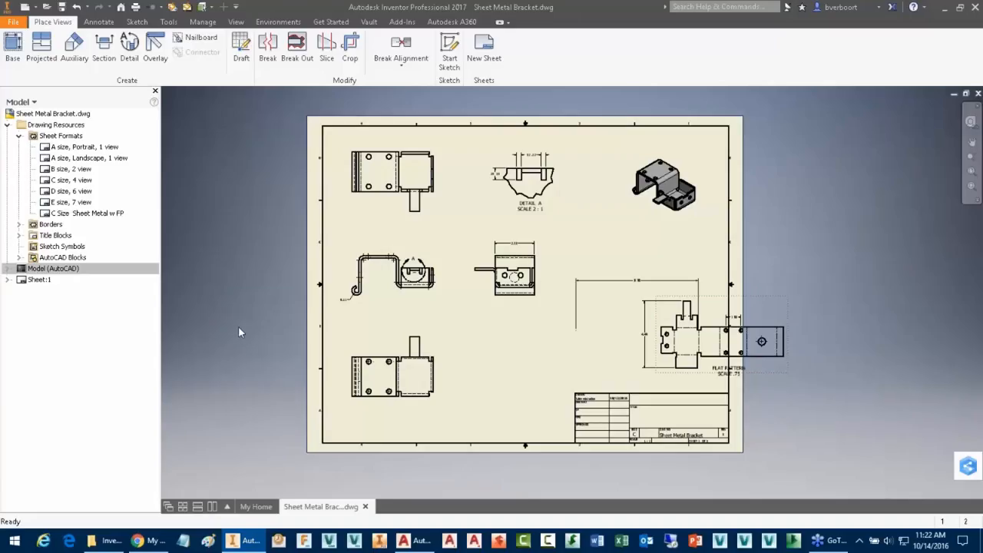
pyautogui.click(38, 279)
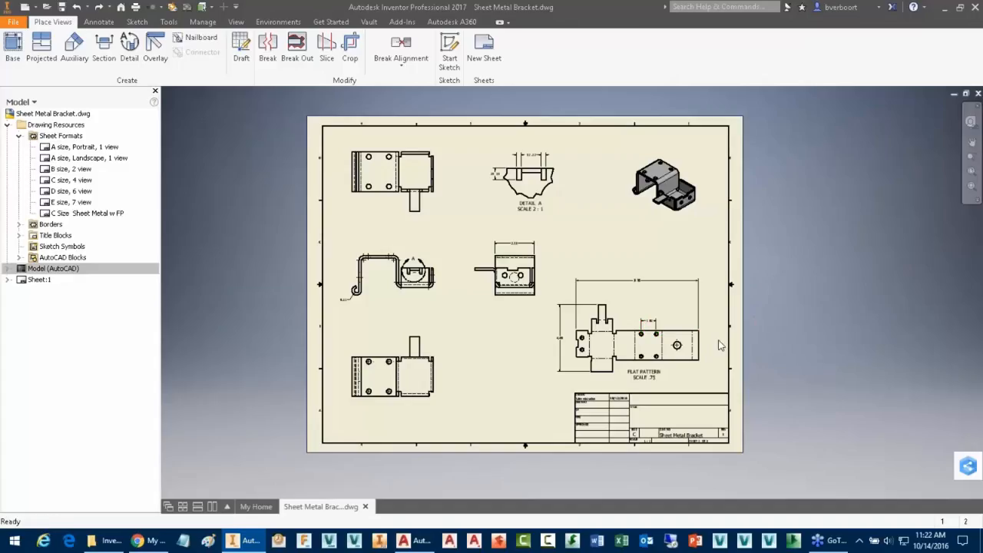
pyautogui.moveTo(233, 281)
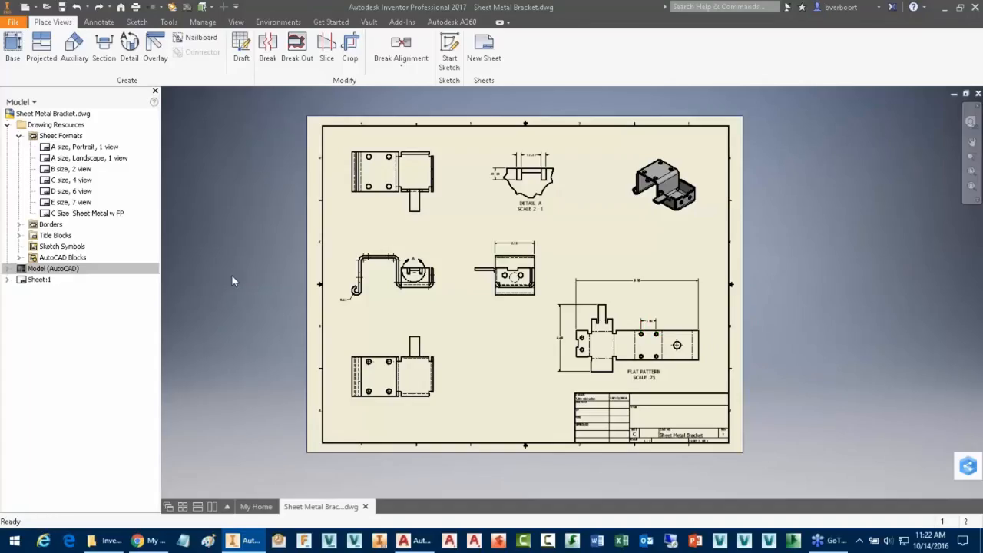
pyautogui.click(85, 213)
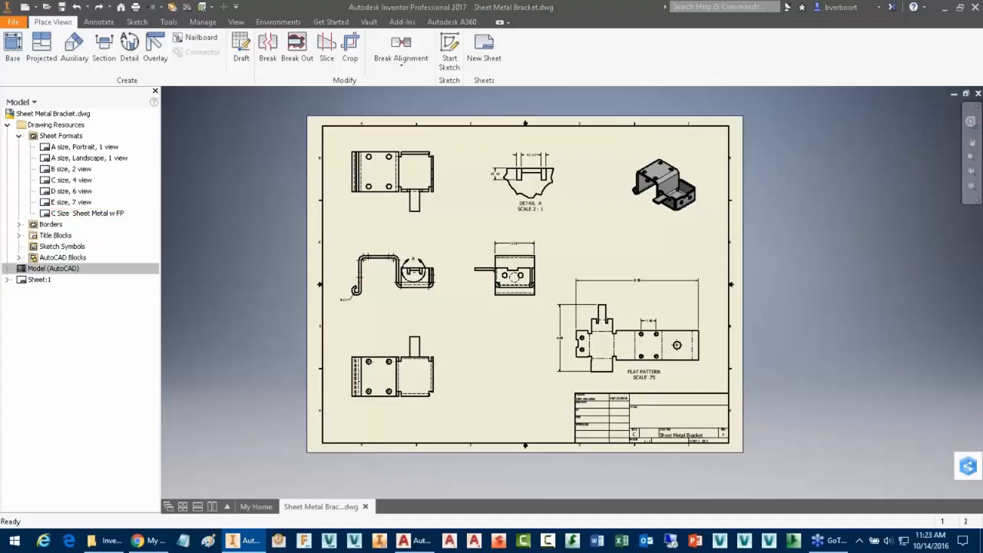
pyautogui.moveTo(825, 153)
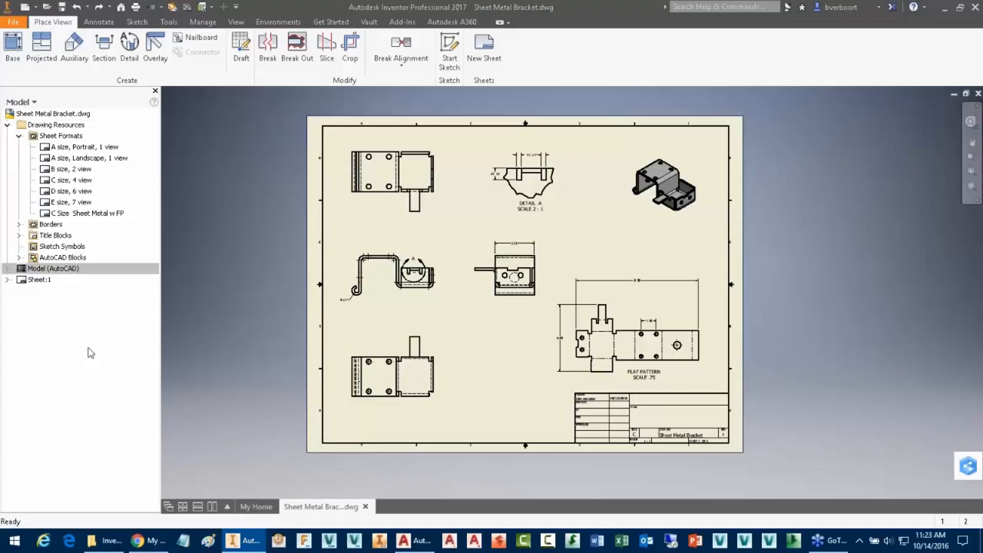
pyautogui.moveTo(88, 356)
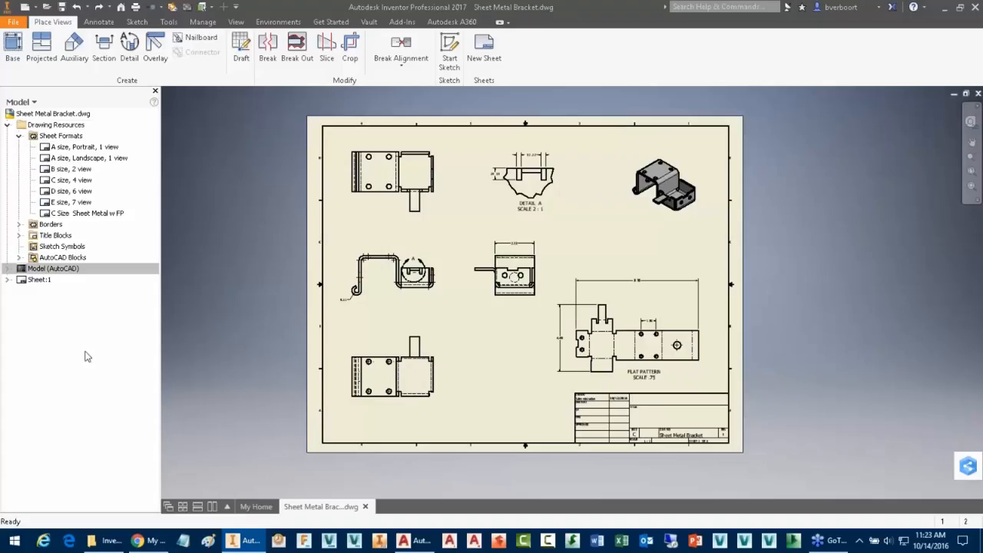
pyautogui.click(91, 213)
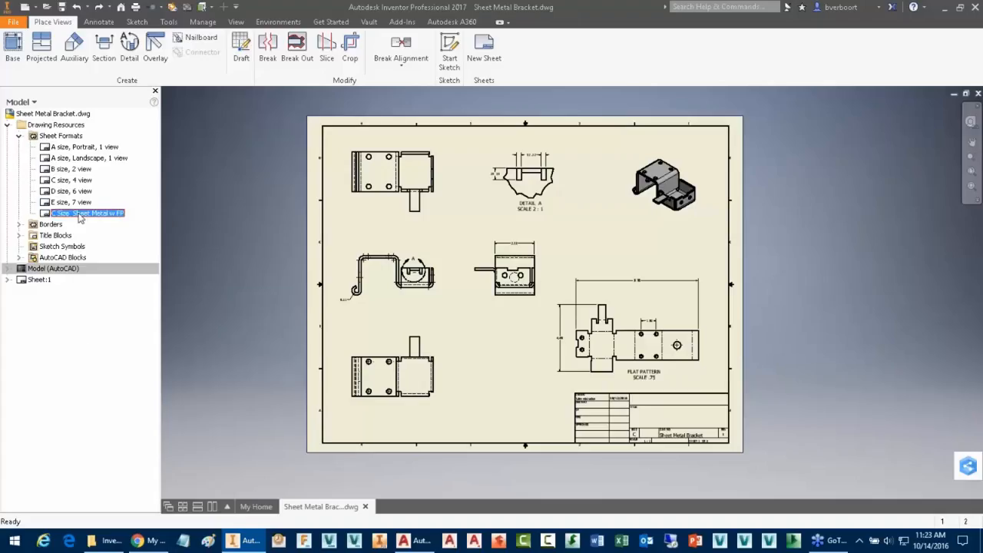
# - Start a new sheet from 'C Size Sheet Metal w FP' and browse for the bracket model
pyautogui.rightClick(84, 213)
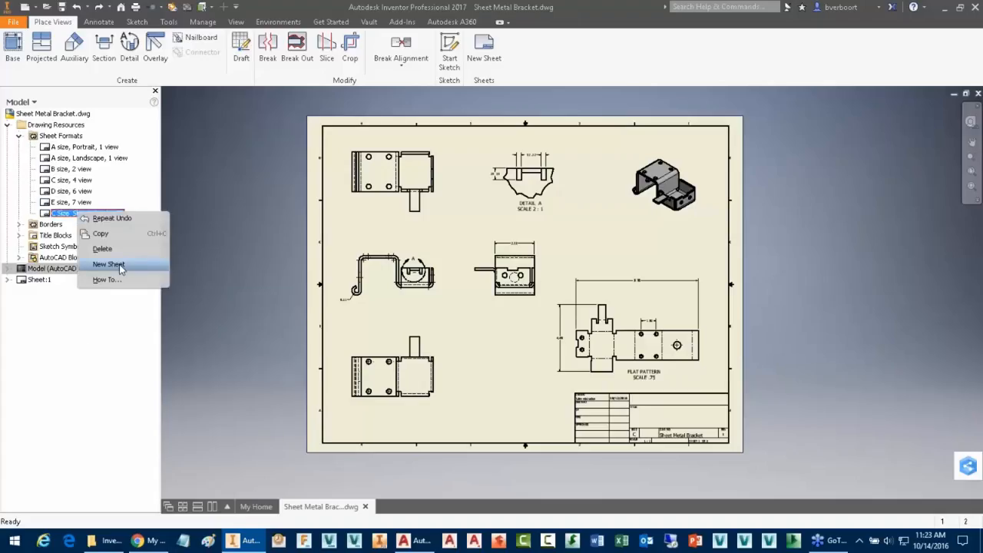
pyautogui.click(108, 264)
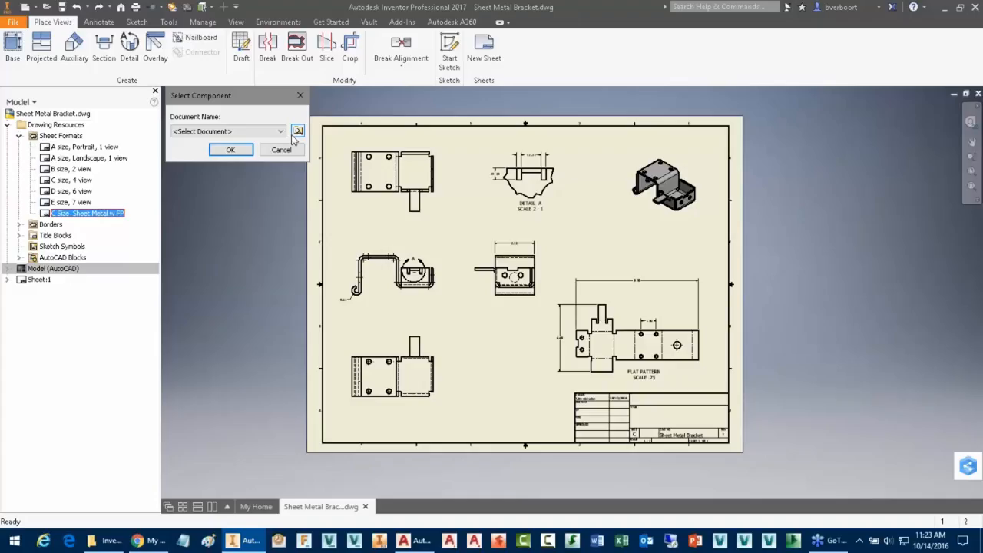
pyautogui.click(297, 131)
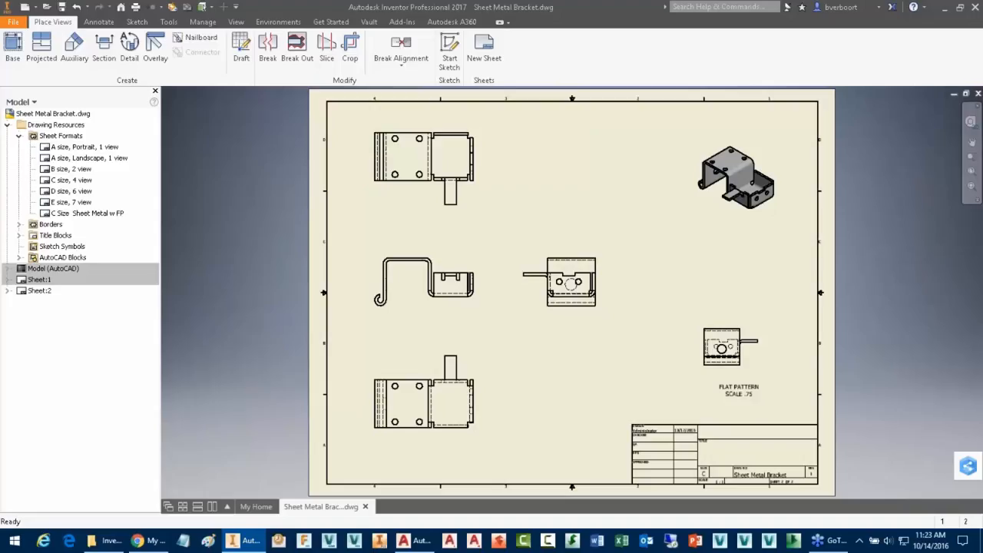
pyautogui.moveTo(227, 213)
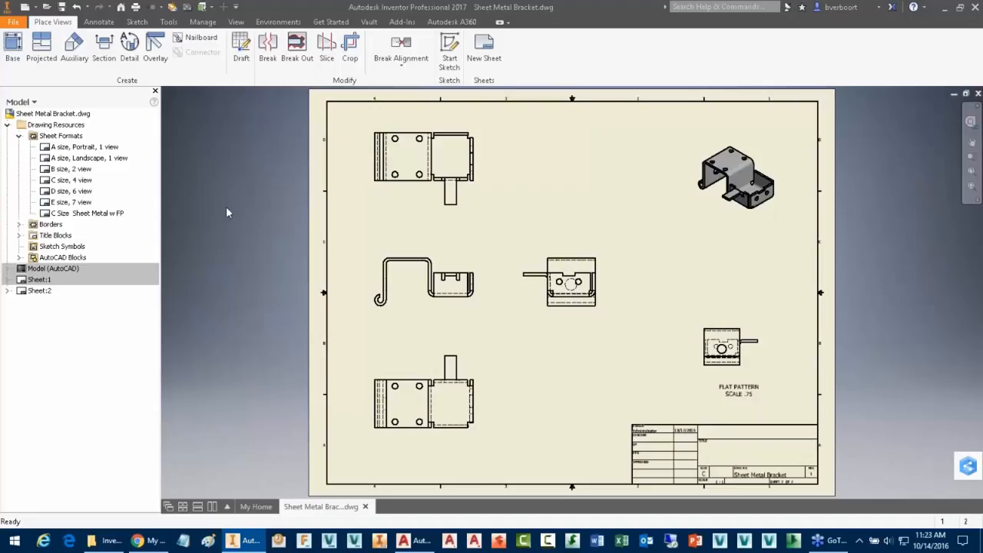
pyautogui.moveTo(673, 361)
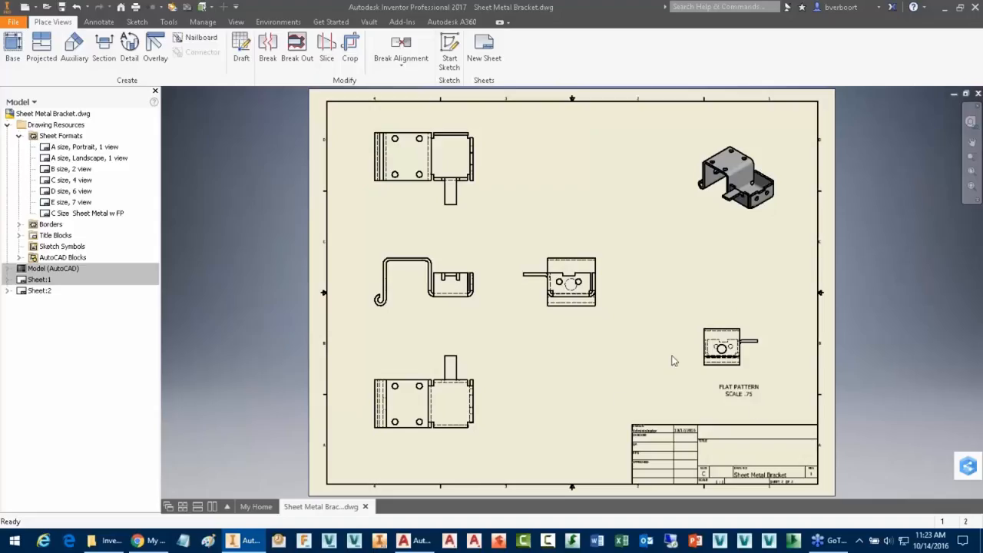
pyautogui.click(729, 346)
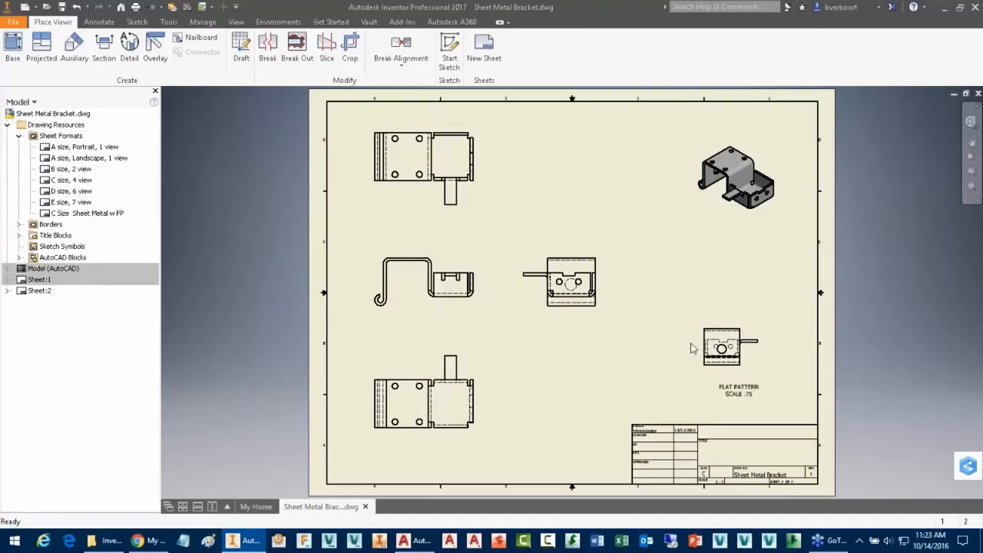
pyautogui.moveTo(773, 355)
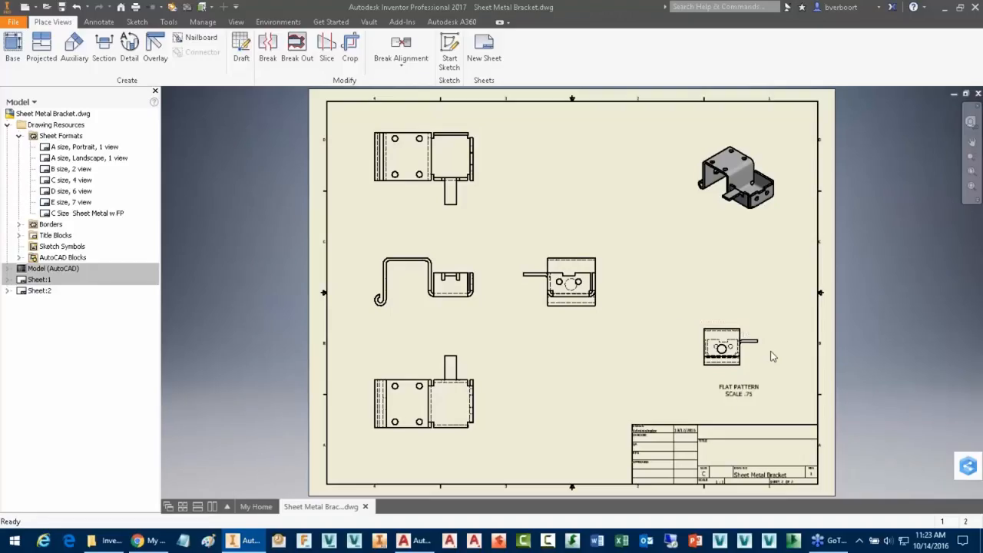
pyautogui.click(722, 347)
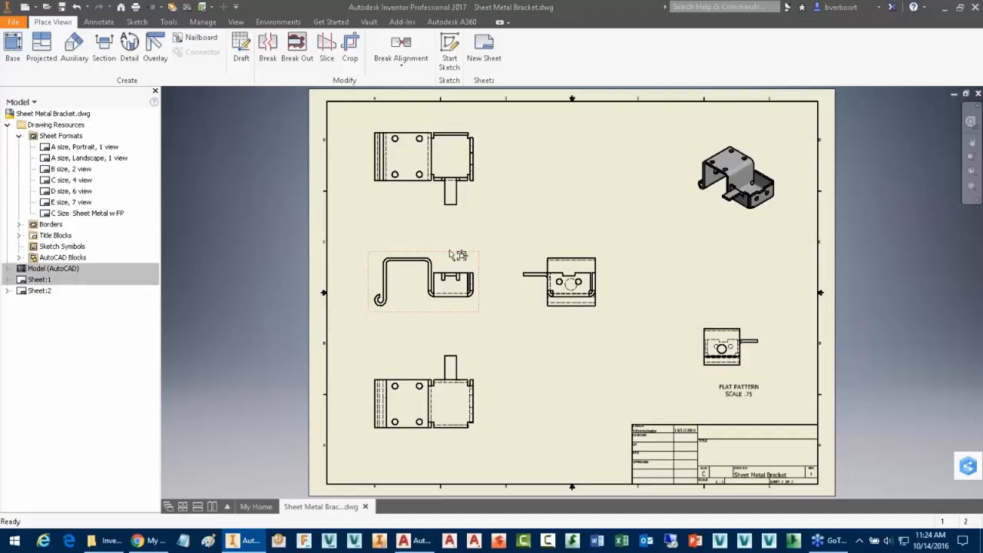
pyautogui.moveTo(422, 293)
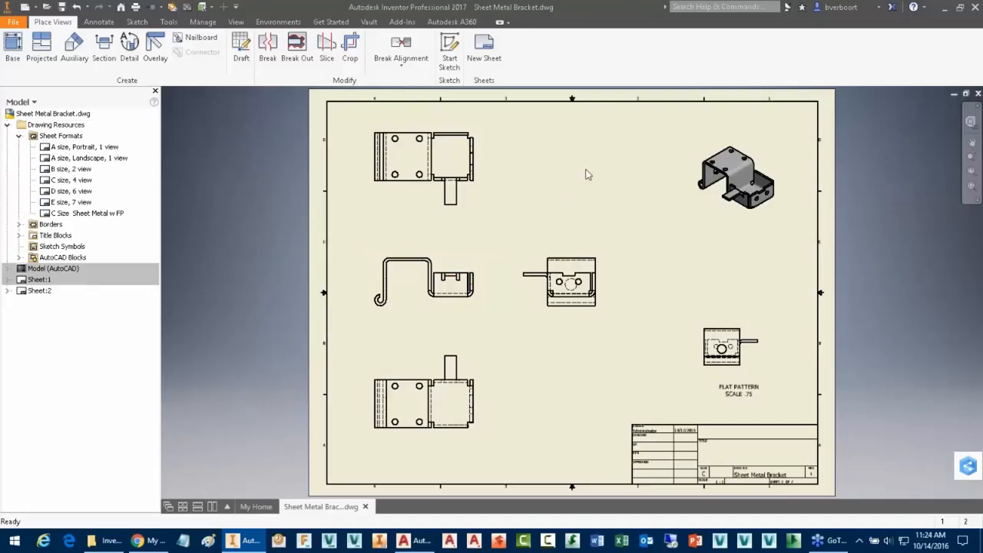
pyautogui.moveTo(560, 182)
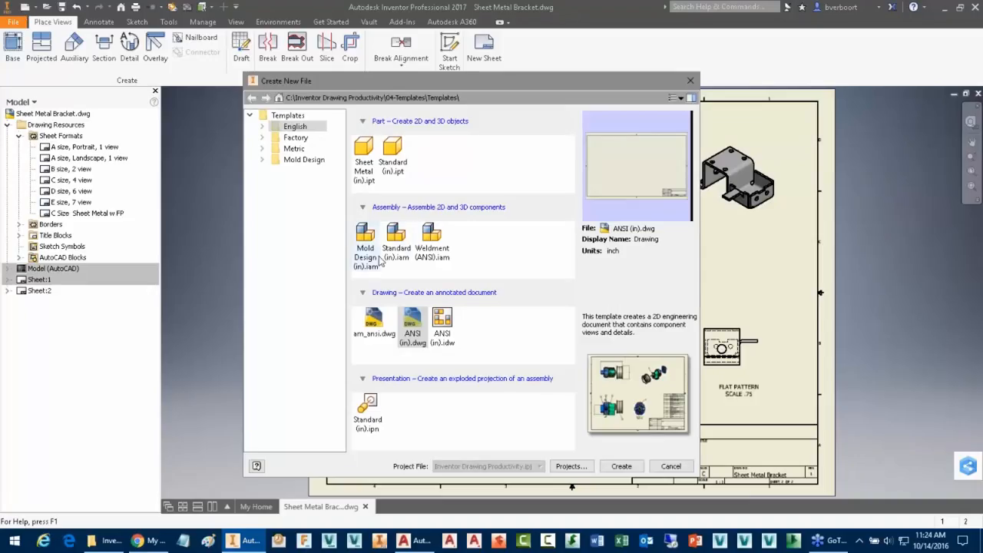
pyautogui.moveTo(366, 238)
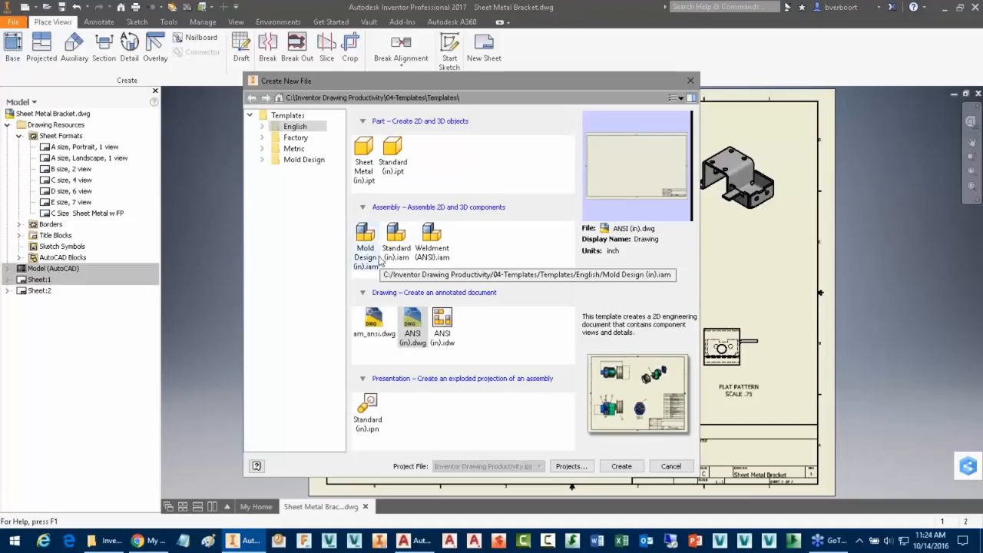
# - Review the Create New File templates, cancel, and return to Sheet:1
pyautogui.click(670, 466)
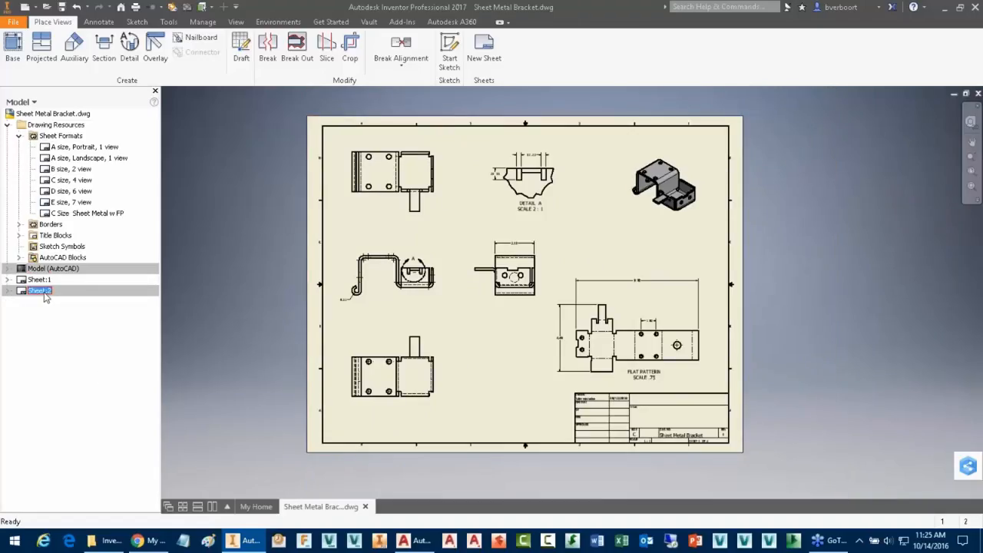
# - Delete Sheet:2 and confirm, leaving only Sheet:1
pyautogui.rightClick(39, 291)
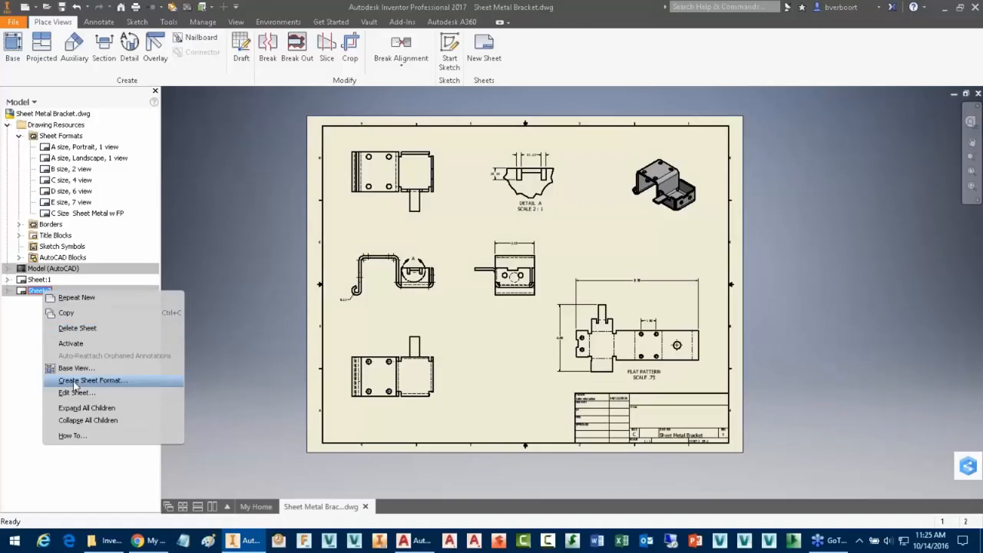
pyautogui.click(77, 328)
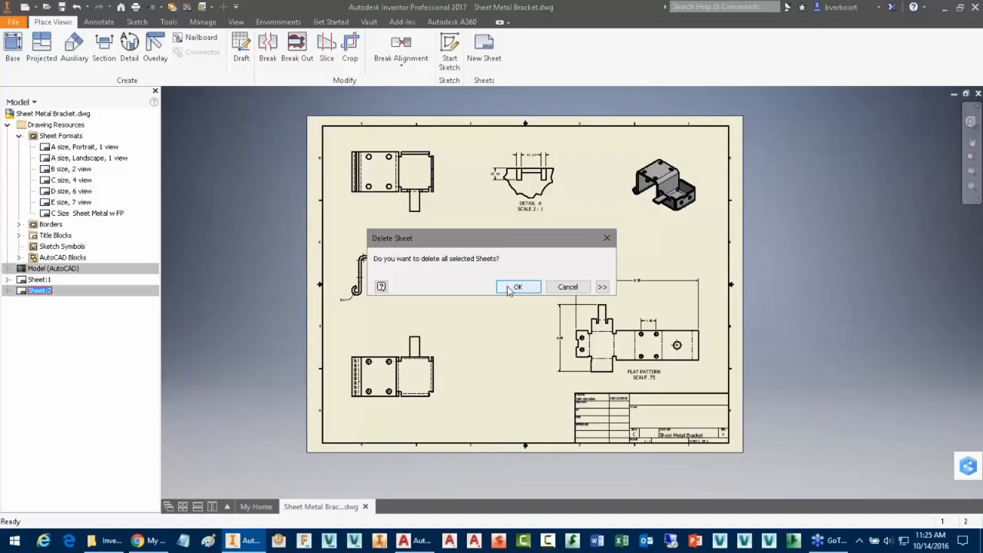
pyautogui.click(518, 286)
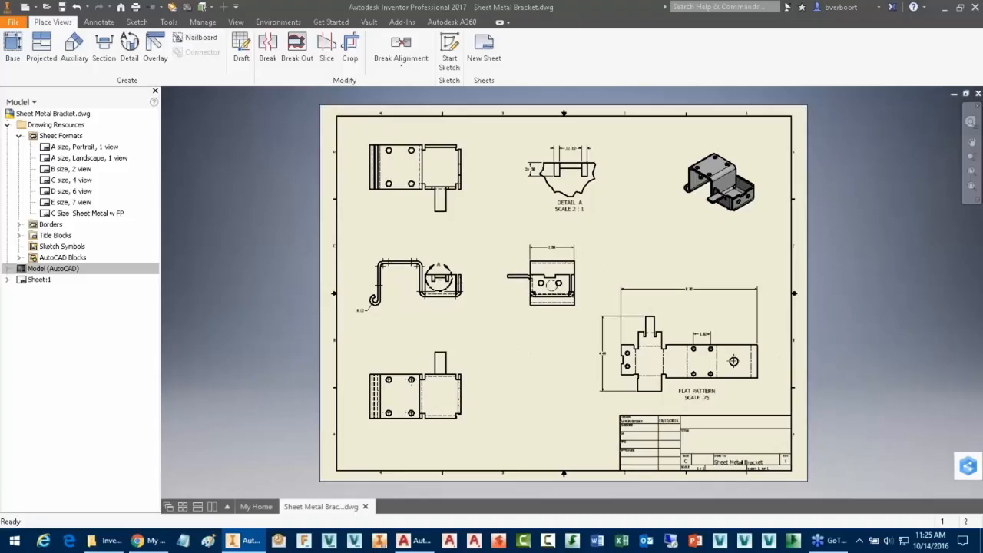
pyautogui.moveTo(242, 346)
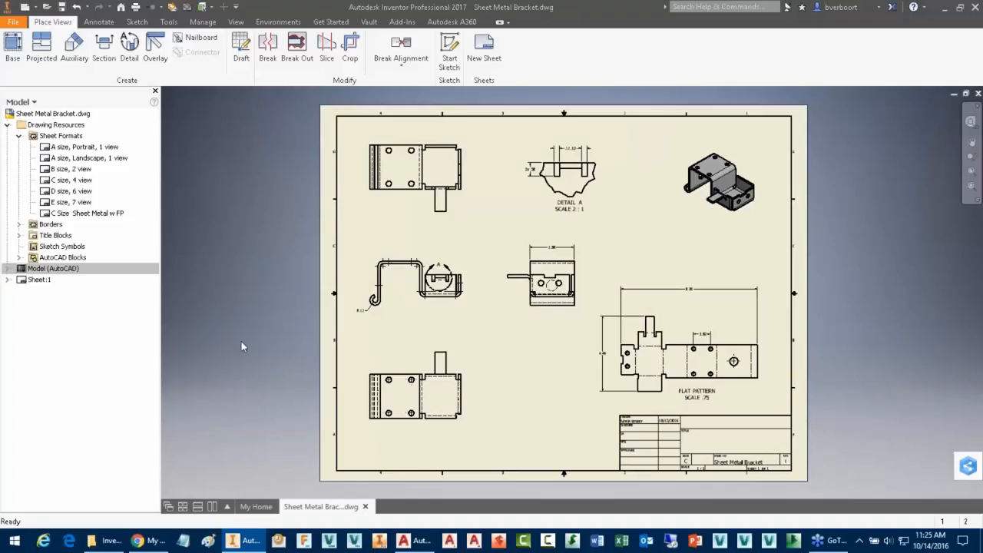
pyautogui.moveTo(433, 324)
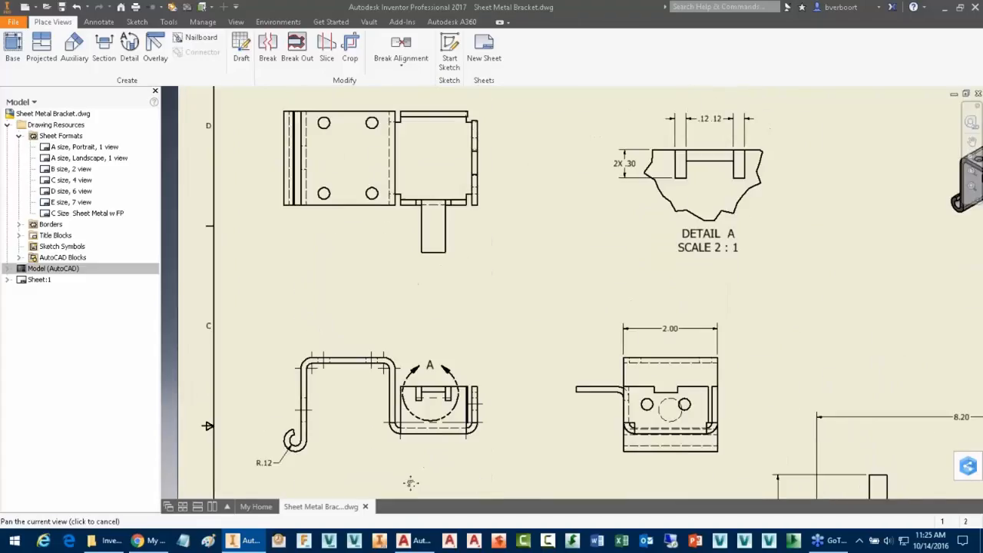
# - Select the Detail A callout circle on the side view and open its context menu
pyautogui.click(431, 393)
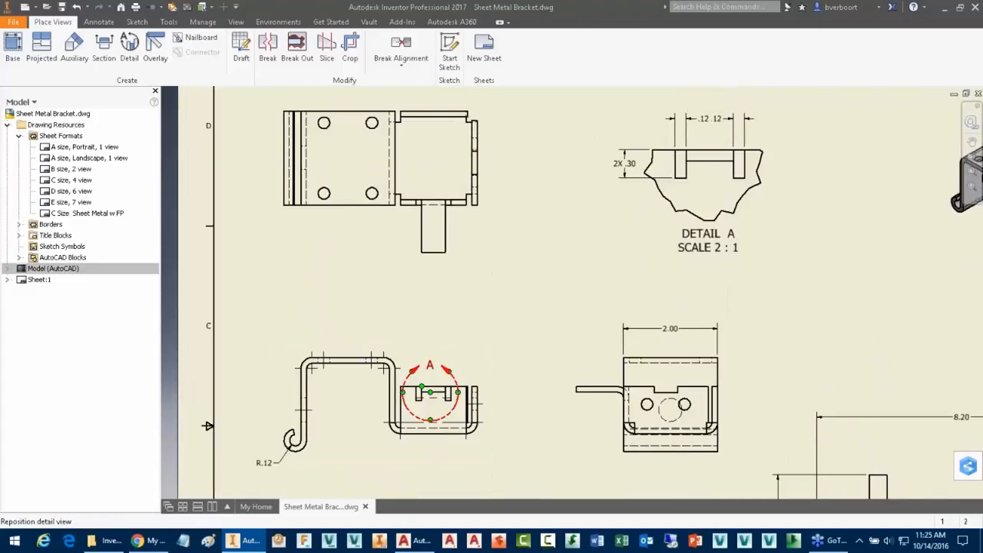
pyautogui.click(431, 407)
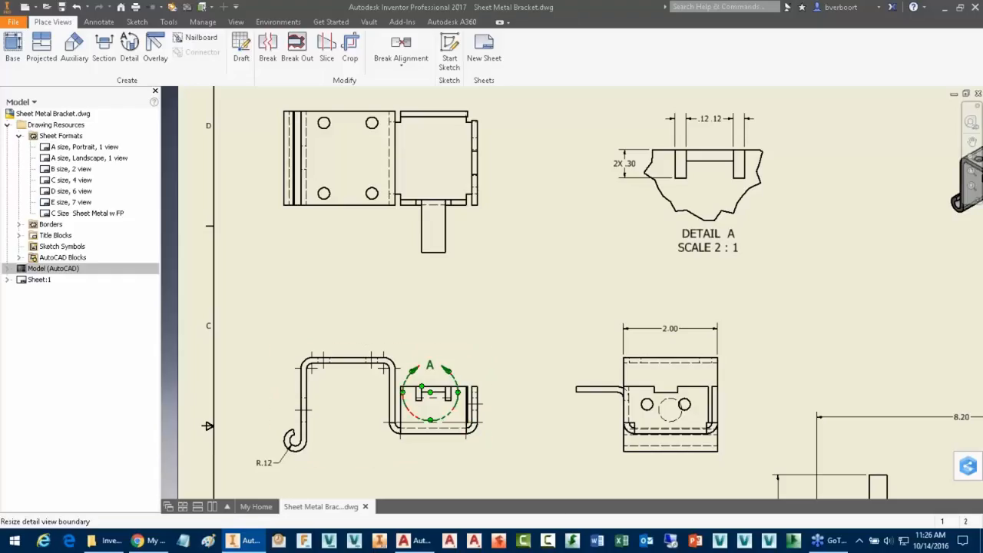
pyautogui.rightClick(430, 395)
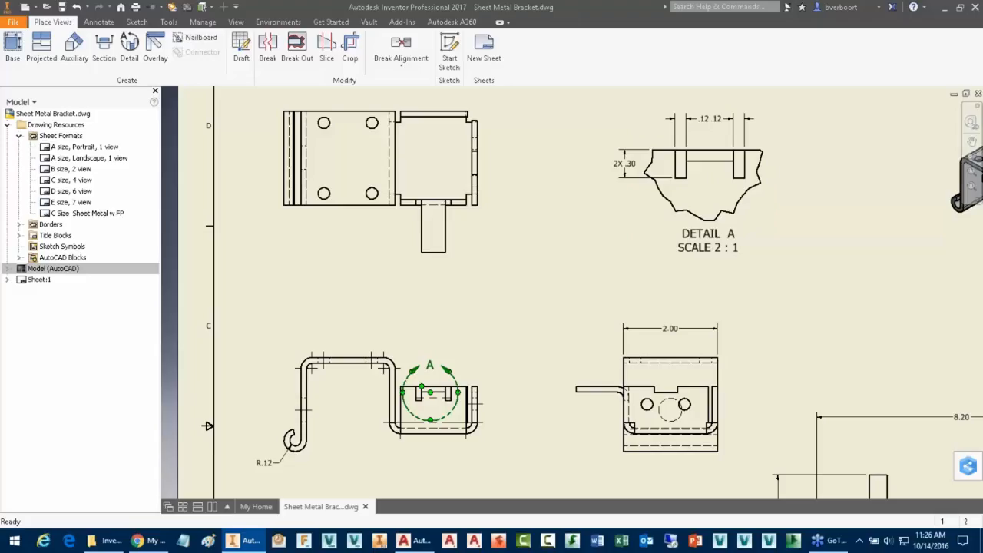
pyautogui.rightClick(457, 392)
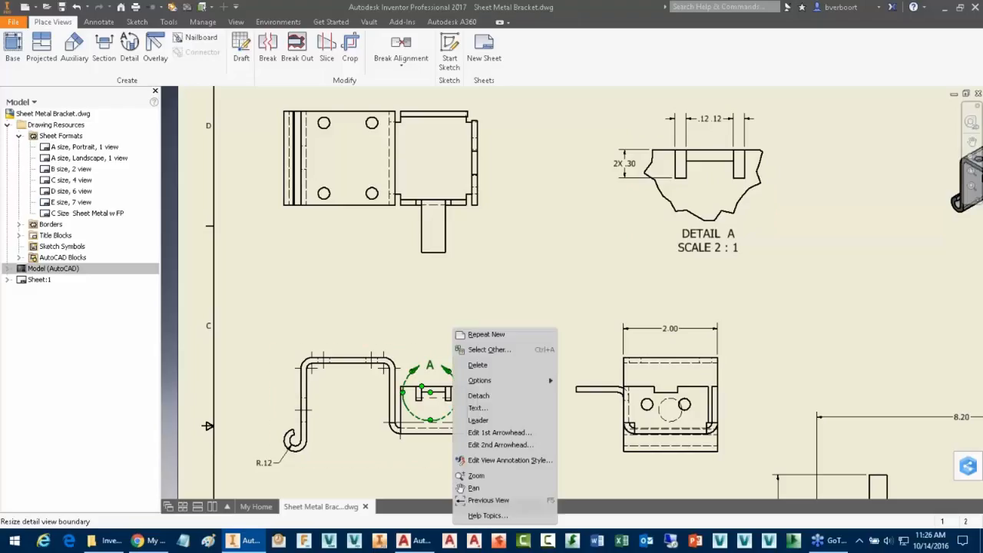
# - Detach the Detail A callout, move it off the tabs, and dismiss the warning
pyautogui.click(516, 317)
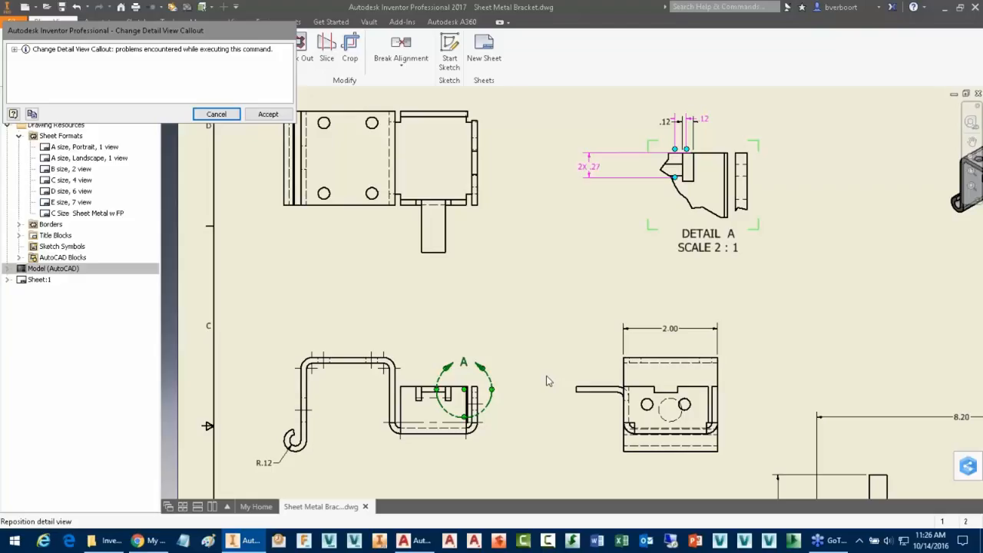
pyautogui.moveTo(634, 165)
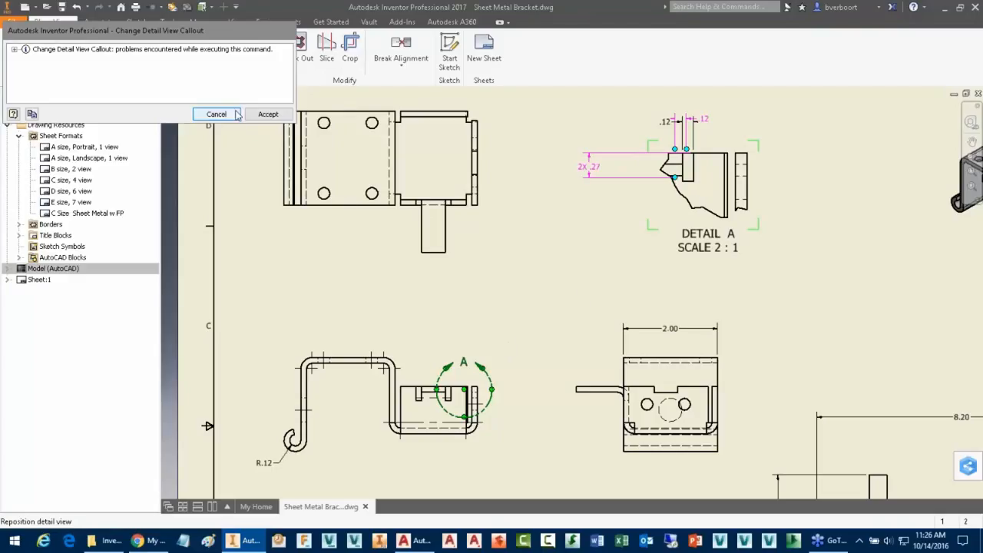
pyautogui.click(216, 114)
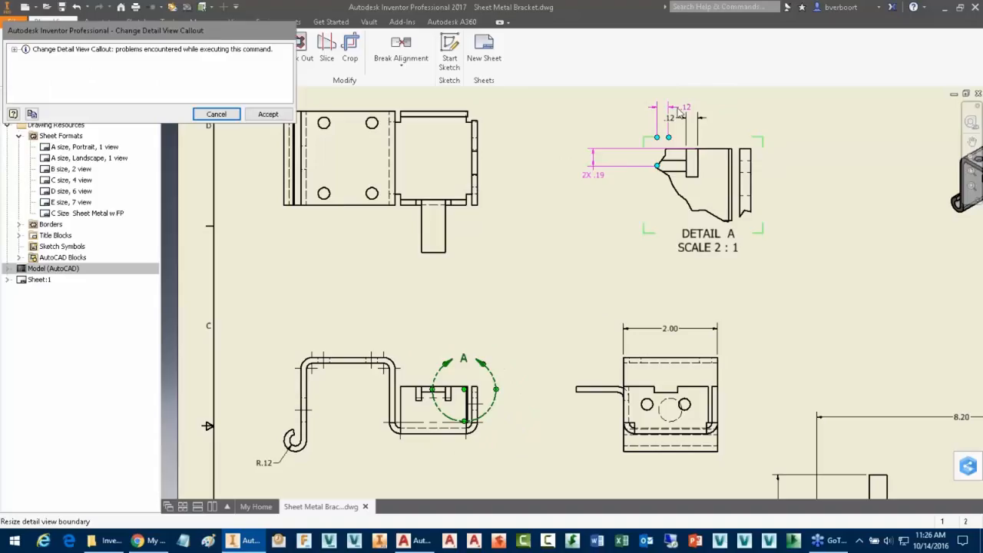
pyautogui.moveTo(592, 229)
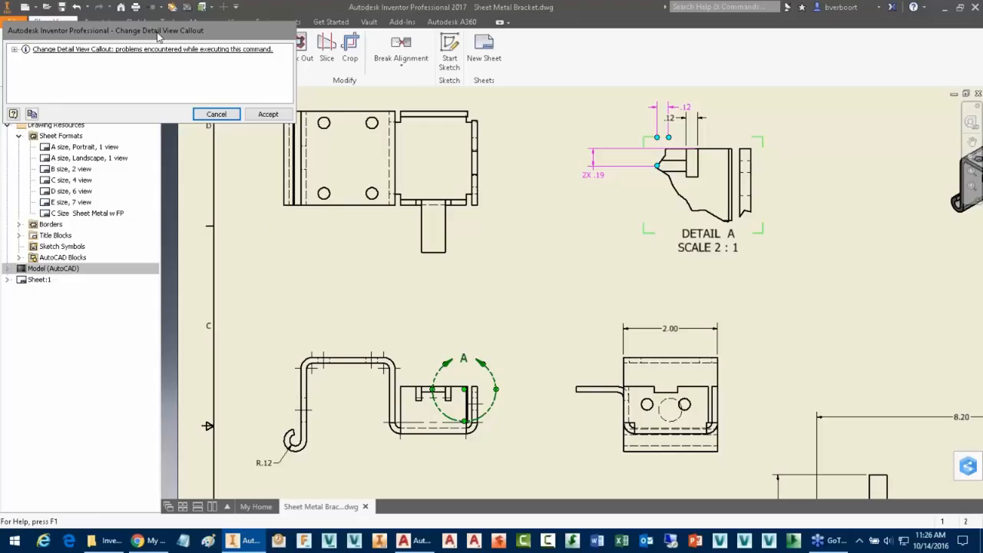
pyautogui.moveTo(633, 176)
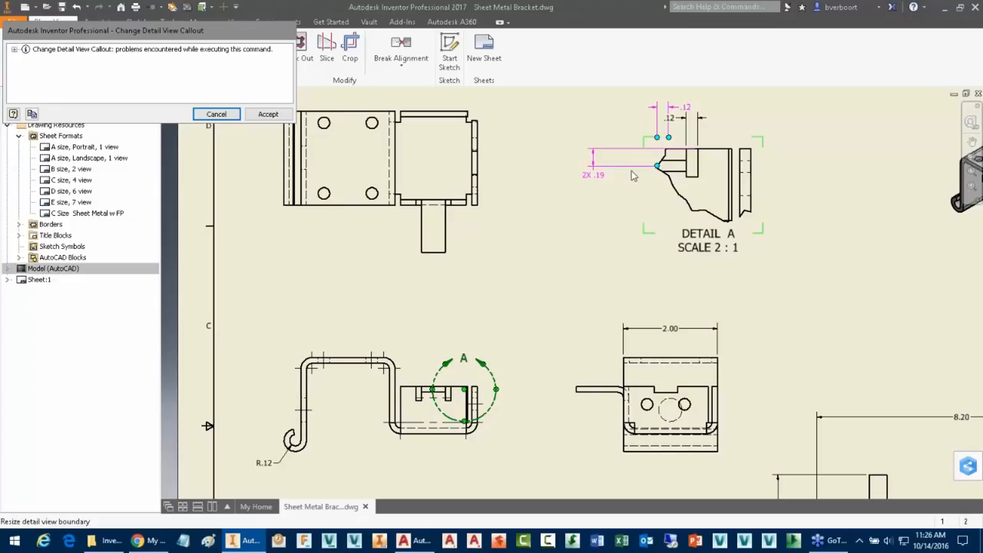
pyautogui.moveTo(505, 367)
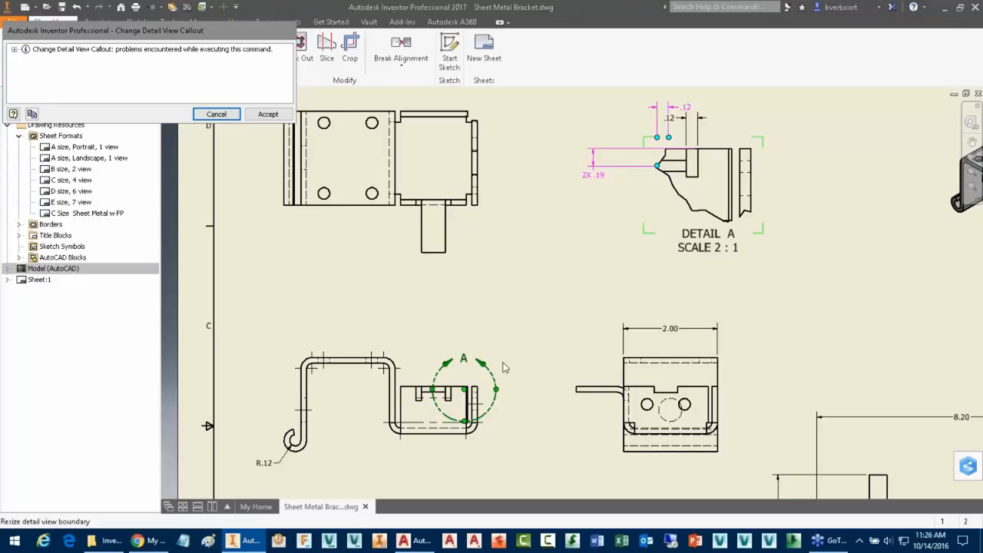
pyautogui.moveTo(683, 97)
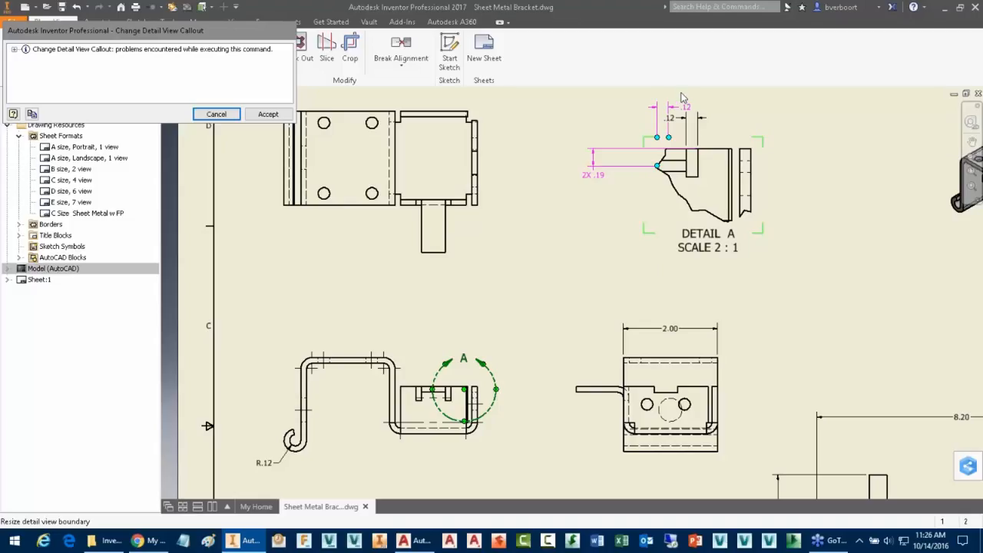
pyautogui.moveTo(598, 211)
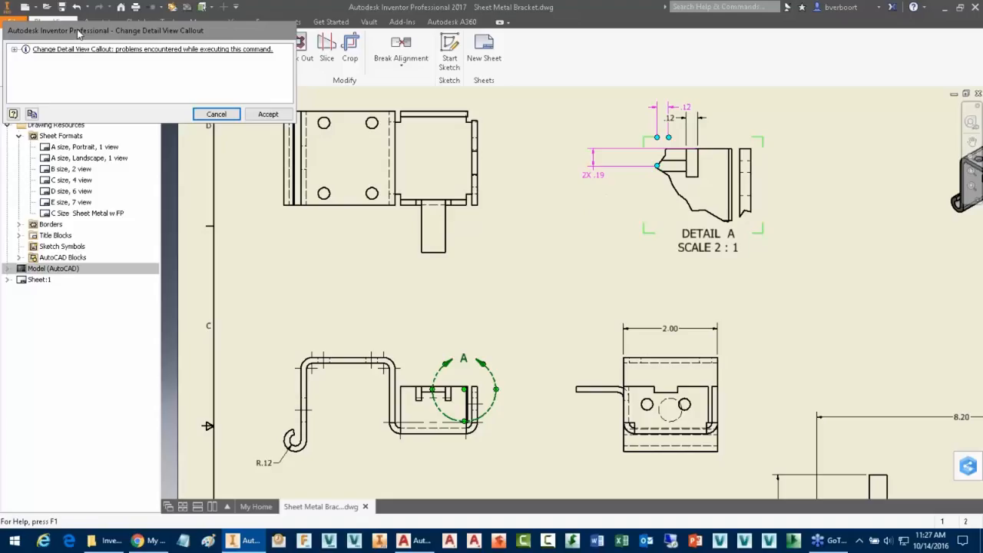
pyautogui.moveTo(148, 35)
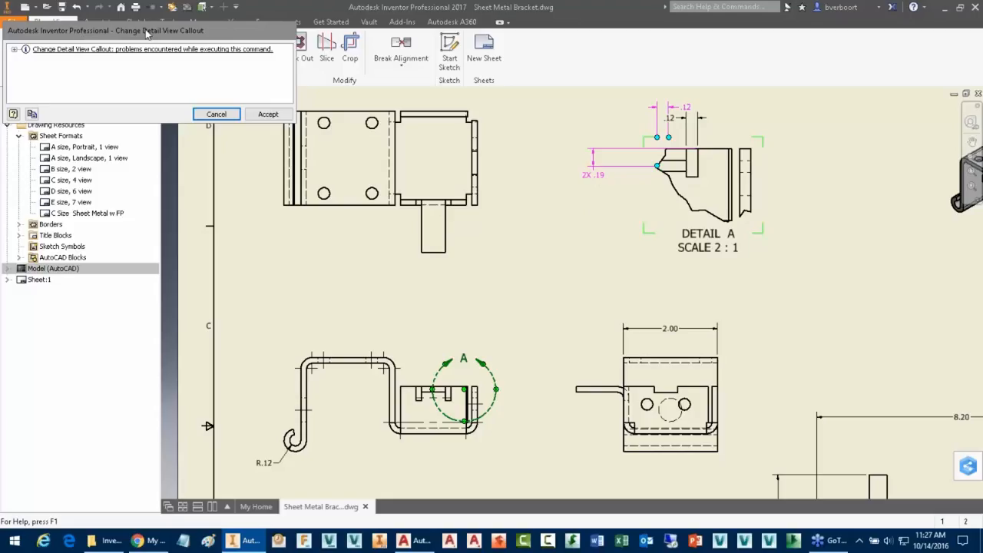
pyautogui.moveTo(6, 62)
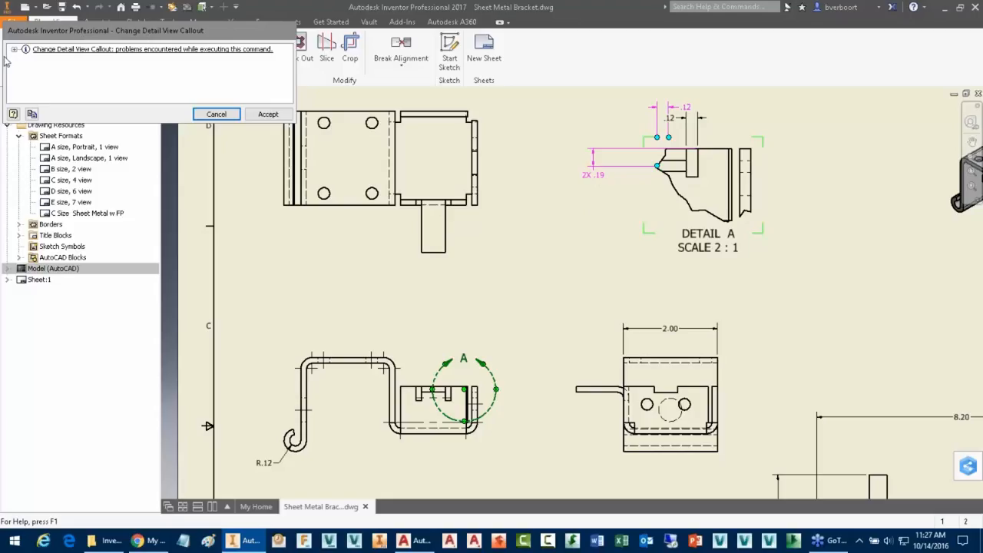
pyautogui.click(13, 48)
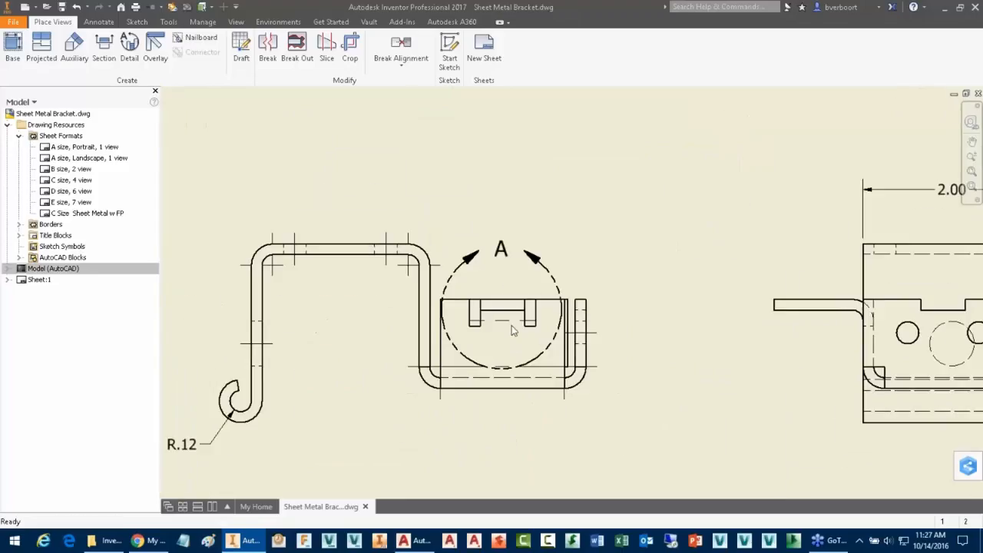
# - Snap the detail A callout center onto the slot edge between the tabs
pyautogui.click(502, 307)
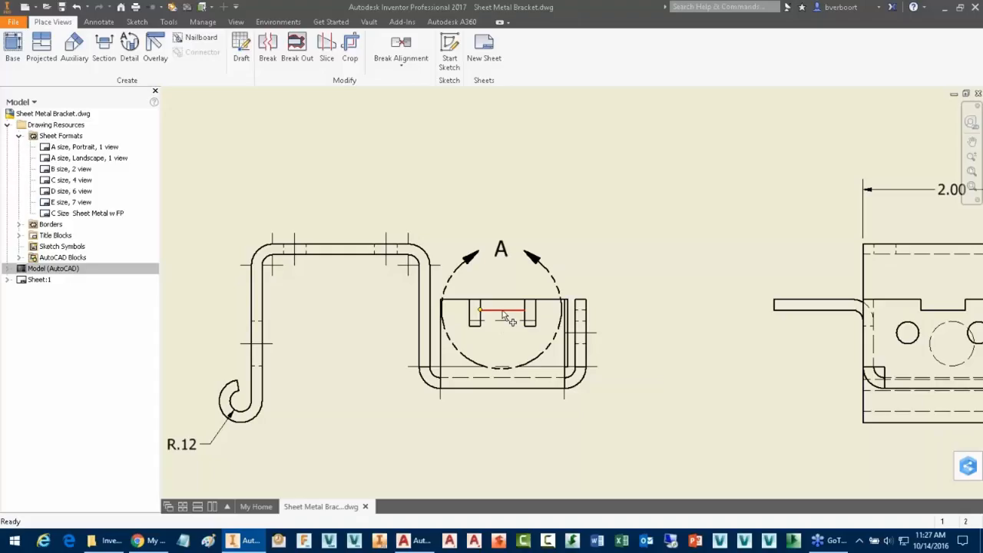
pyautogui.moveTo(505, 319)
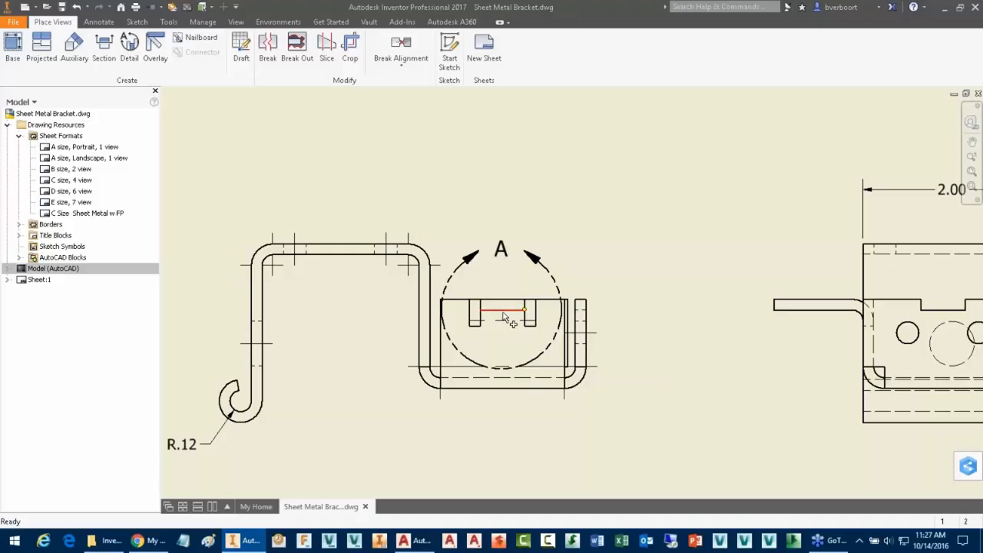
pyautogui.click(501, 309)
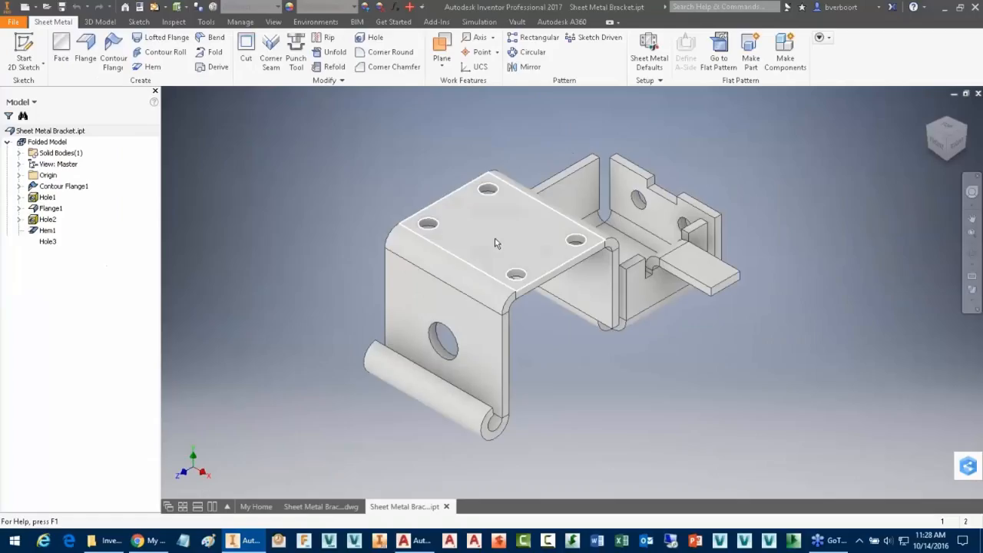
# - Change the Contour Flange sketch's 2.000 top dimension to 3.000 and finish the sketch
pyautogui.click(491, 230)
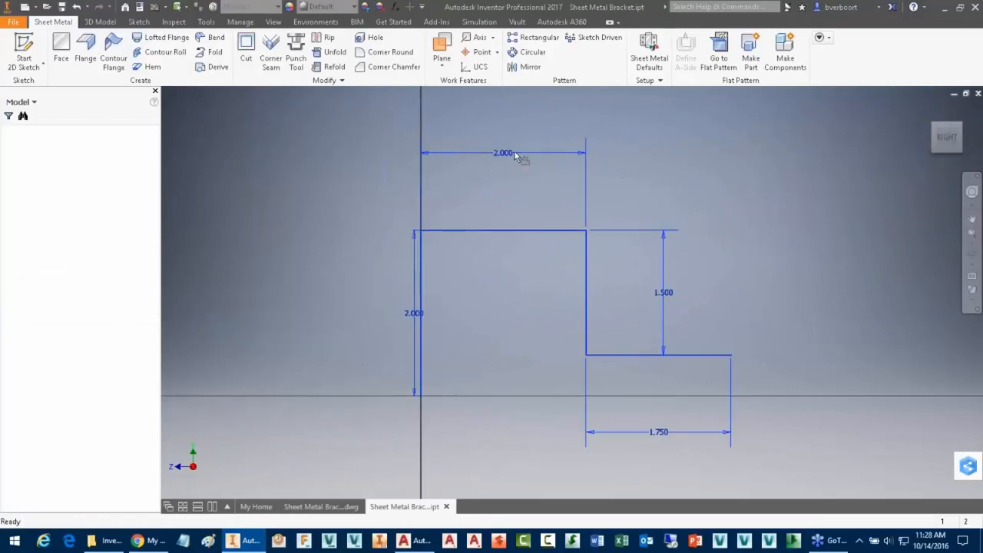
pyautogui.doubleClick(503, 152)
pyautogui.write('3.000')
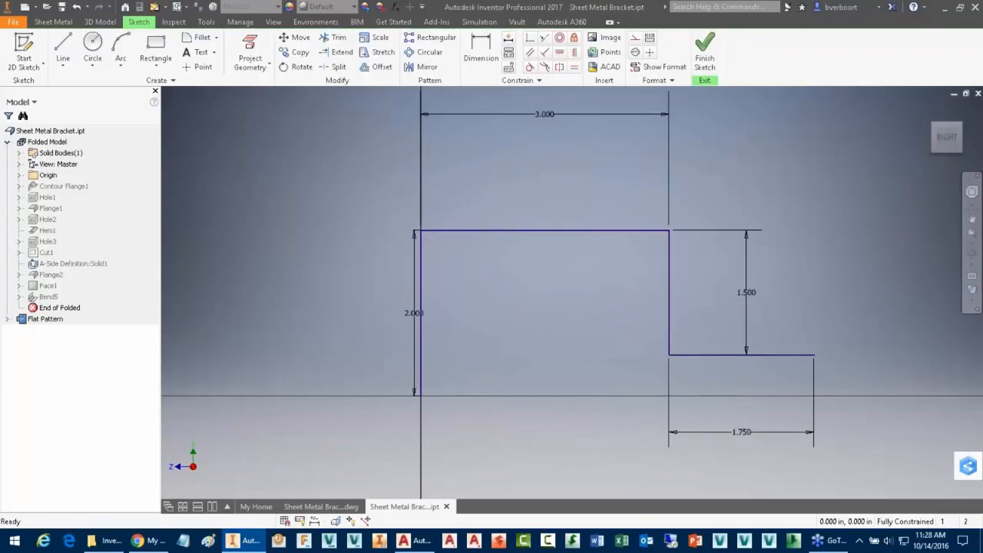
pyautogui.rightClick(305, 208)
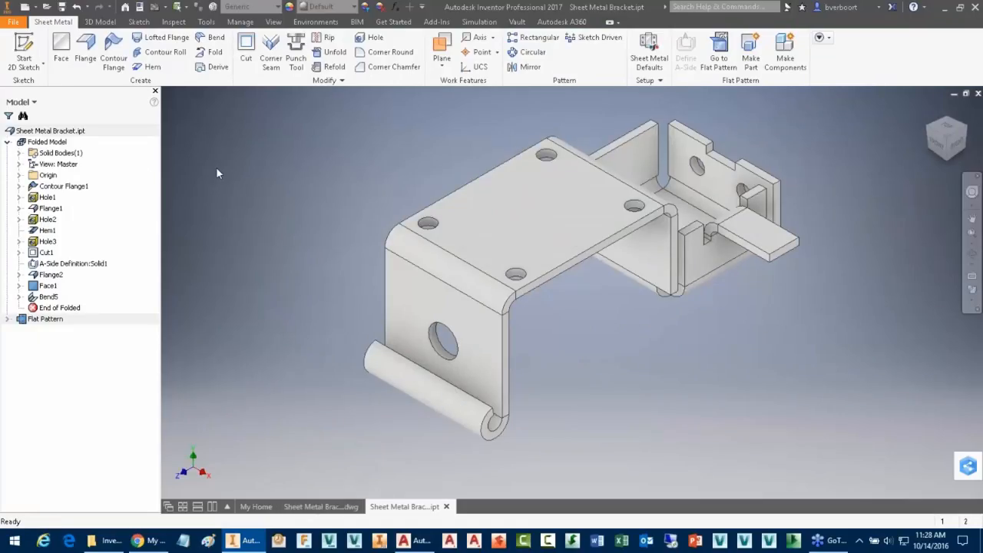
# - Switch from the bracket part back to the Sheet Metal Bracket drawing sheet
pyautogui.click(51, 130)
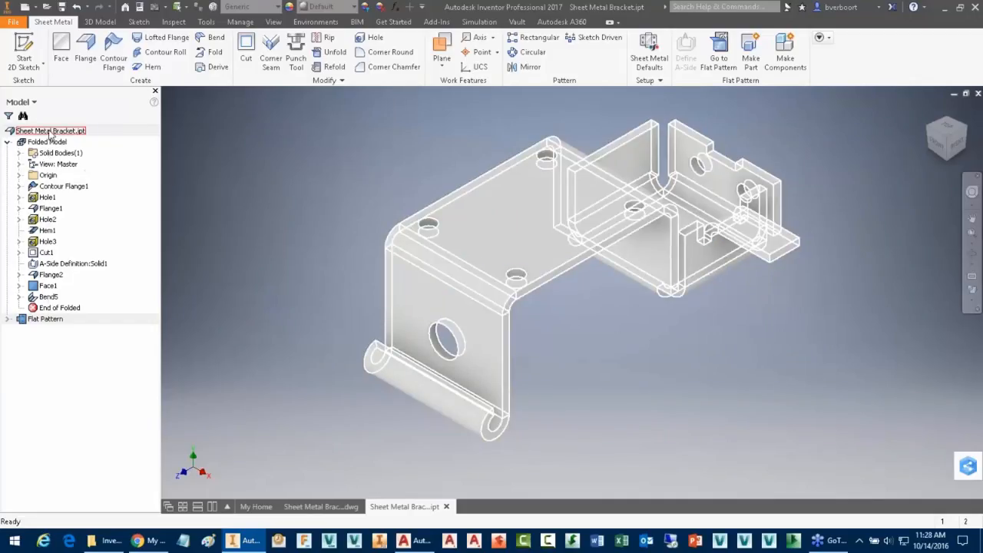
pyautogui.rightClick(50, 130)
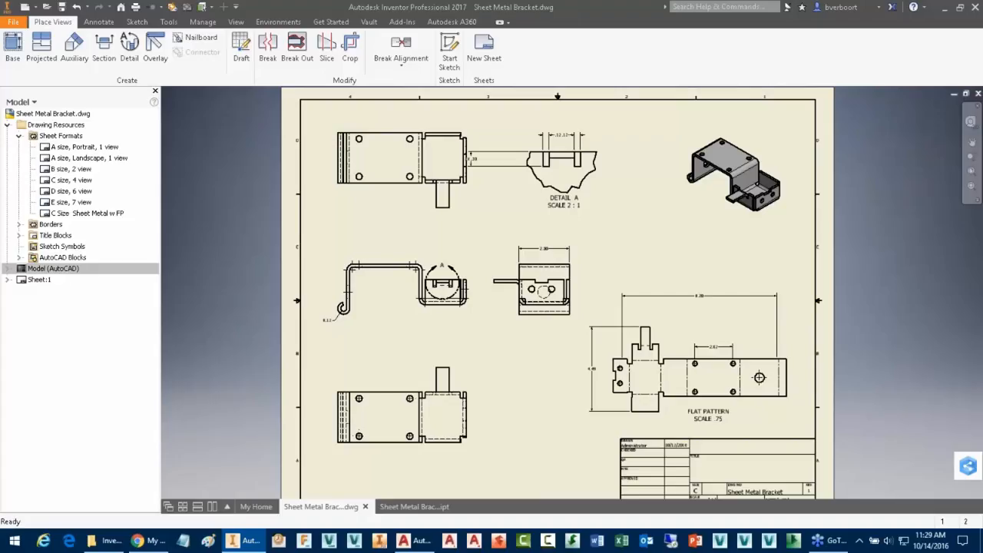
pyautogui.moveTo(470, 334)
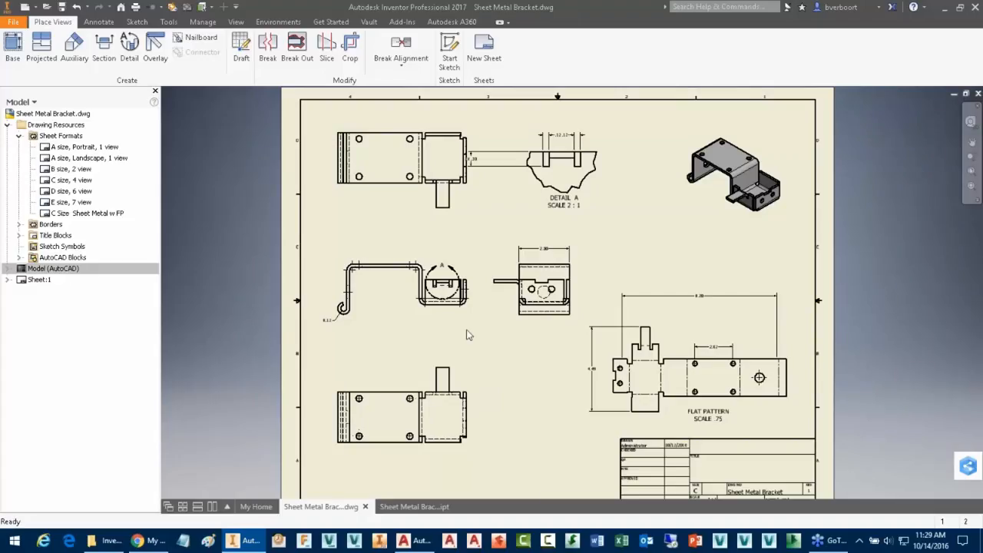
pyautogui.click(401, 288)
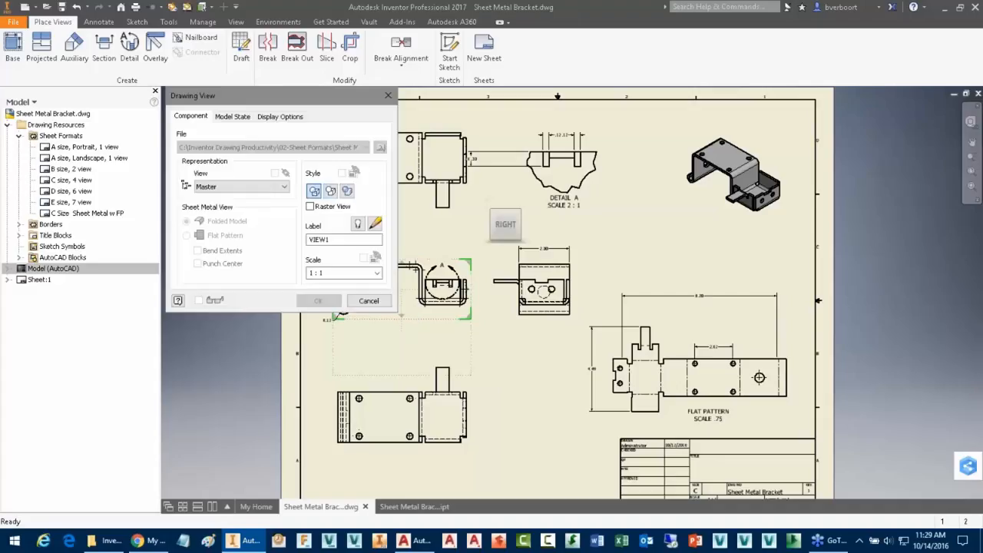
# - Try Centered justification in the side view's Display Options, then cancel without changing it
pyautogui.click(280, 116)
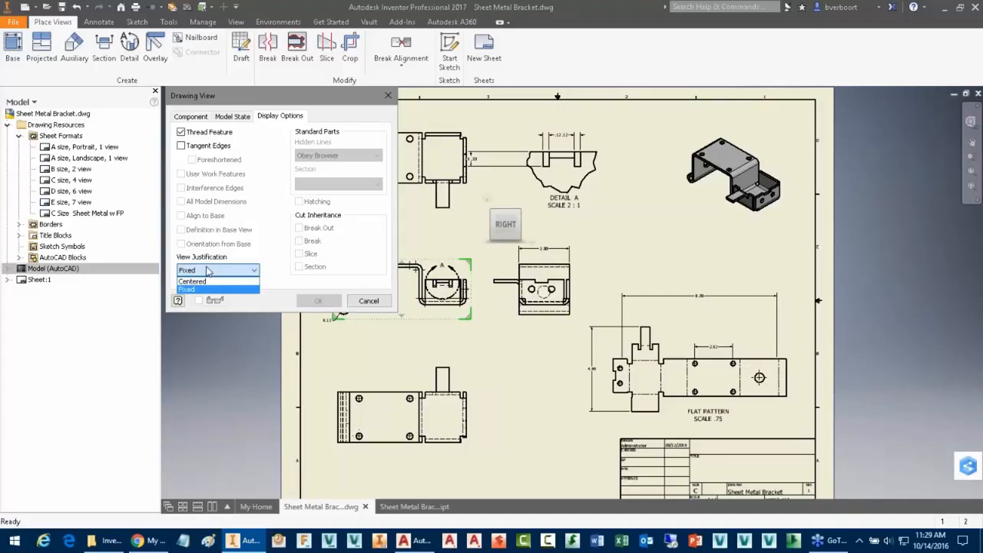
pyautogui.click(192, 281)
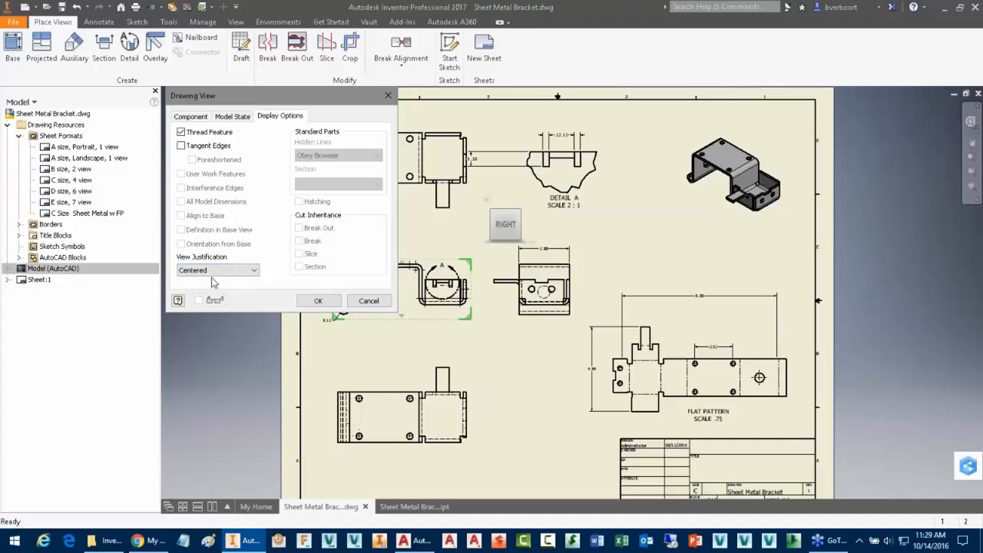
pyautogui.click(218, 269)
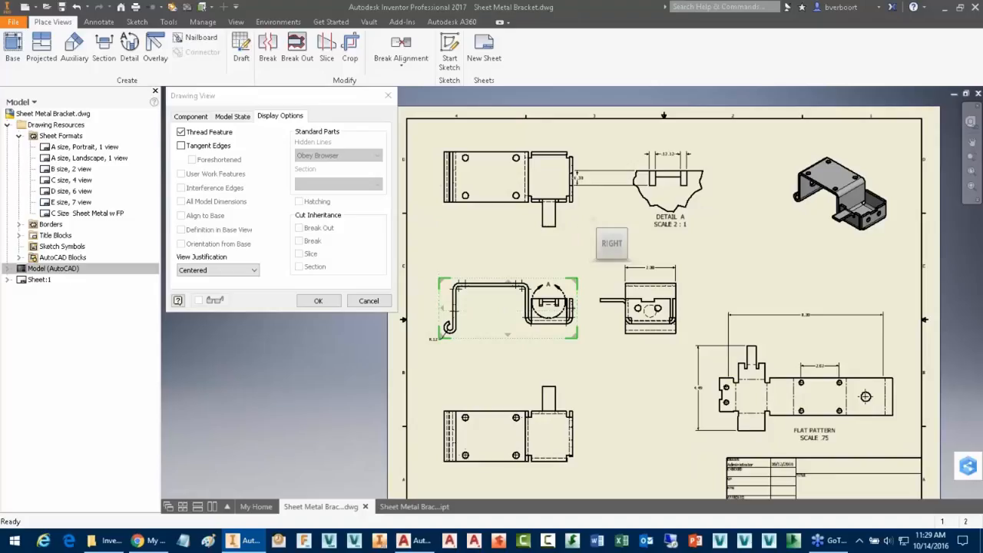
pyautogui.moveTo(490, 312)
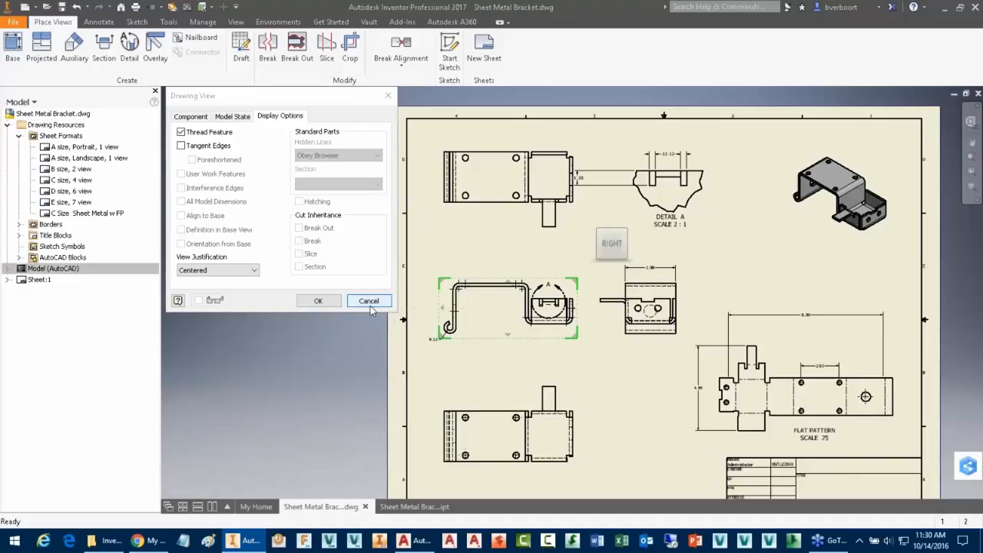
pyautogui.click(369, 301)
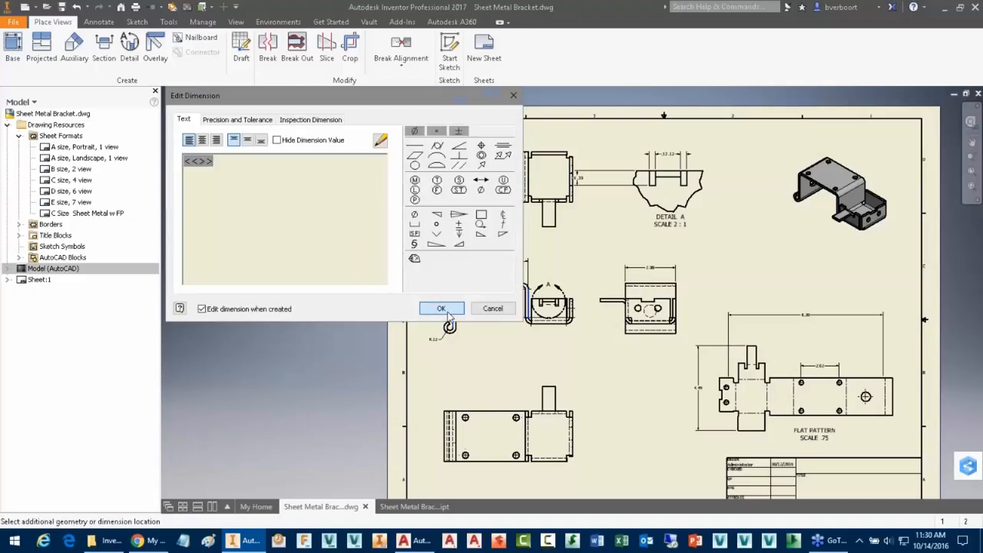
# - Place the 3.00 width dimension across the side view's top and select it
pyautogui.click(441, 308)
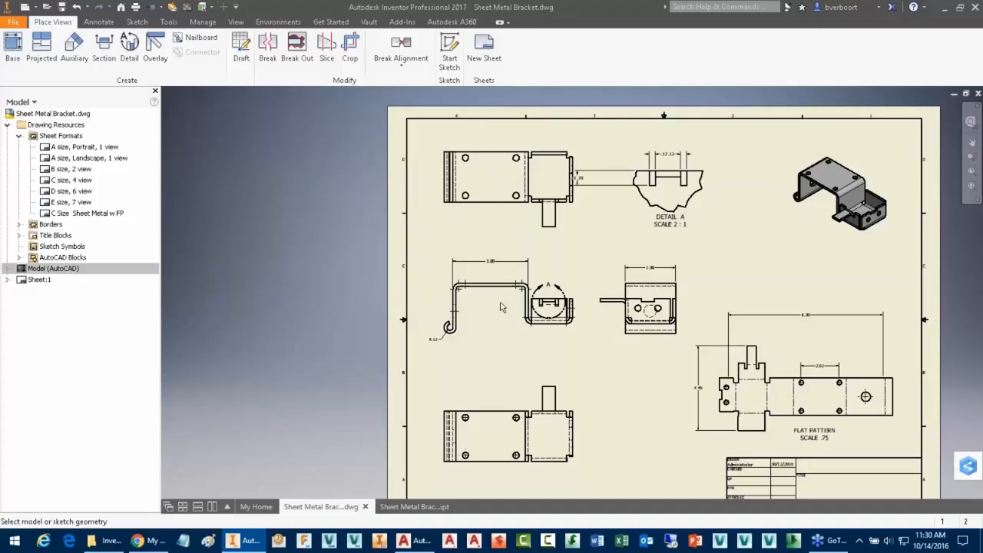
pyautogui.click(490, 262)
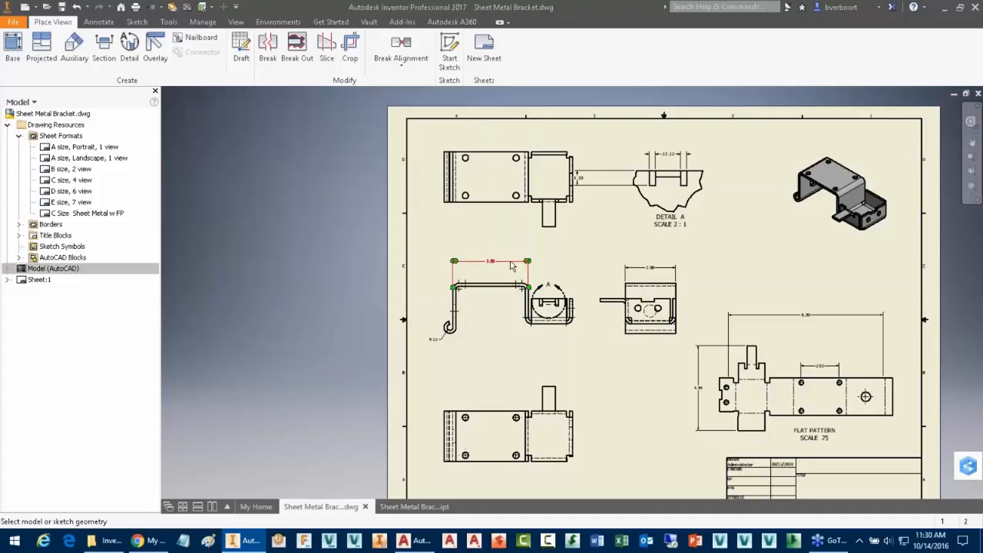
pyautogui.moveTo(504, 264)
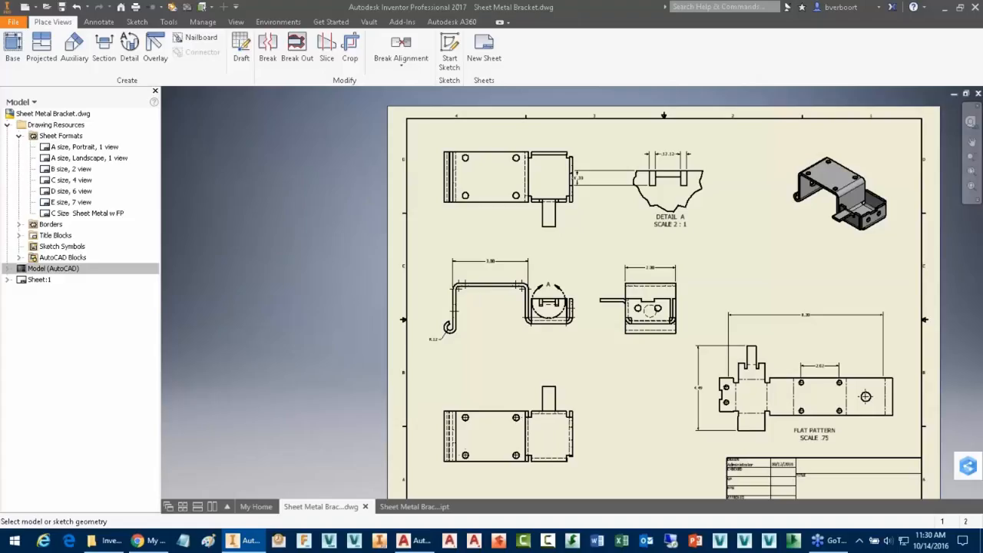
pyautogui.moveTo(415, 325)
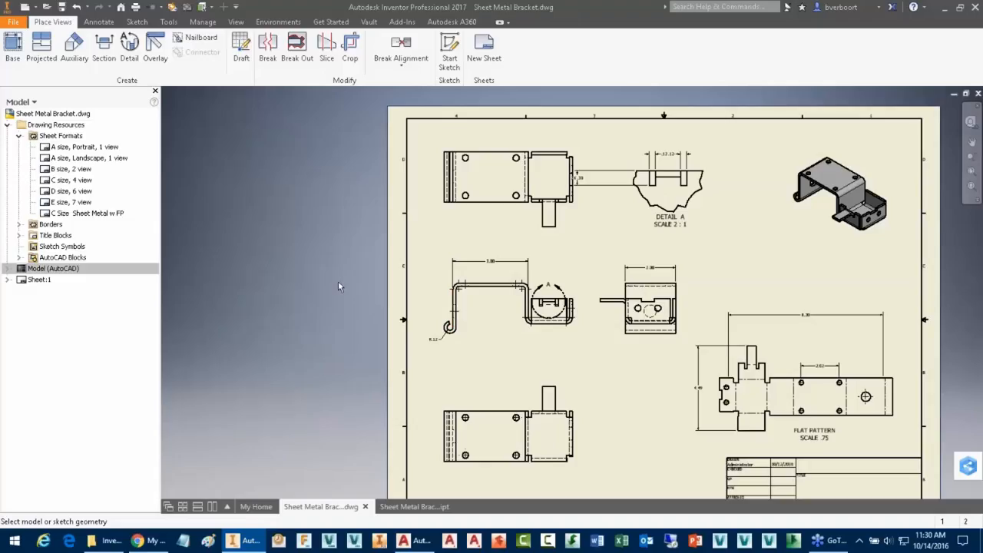
# - Check the side view's View Justification in Display Options and cancel unchanged
pyautogui.doubleClick(500, 299)
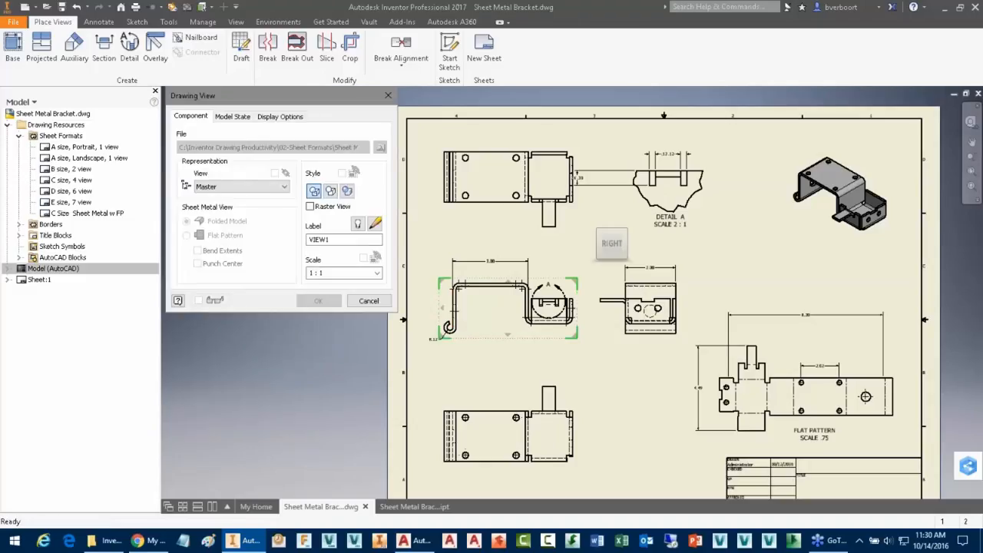
pyautogui.click(279, 116)
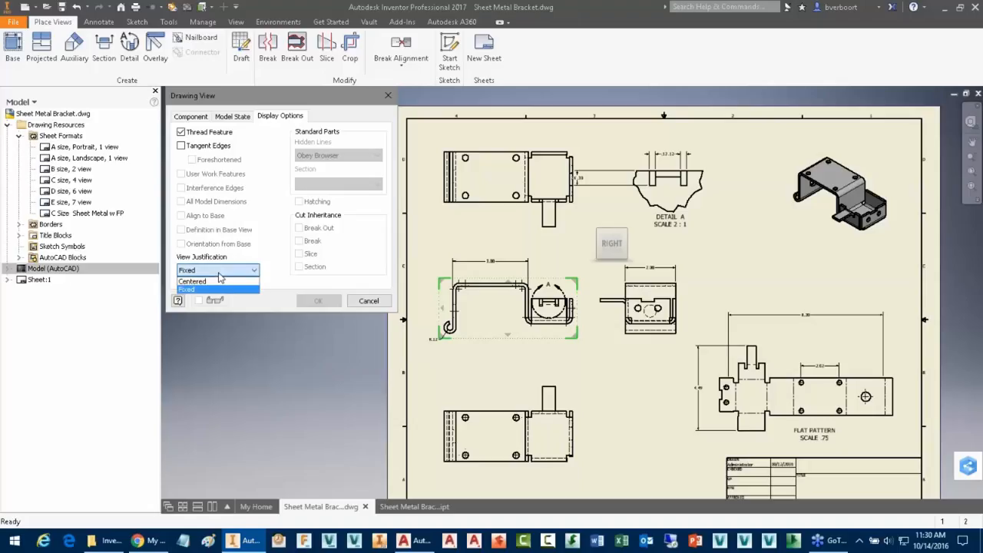
pyautogui.click(192, 281)
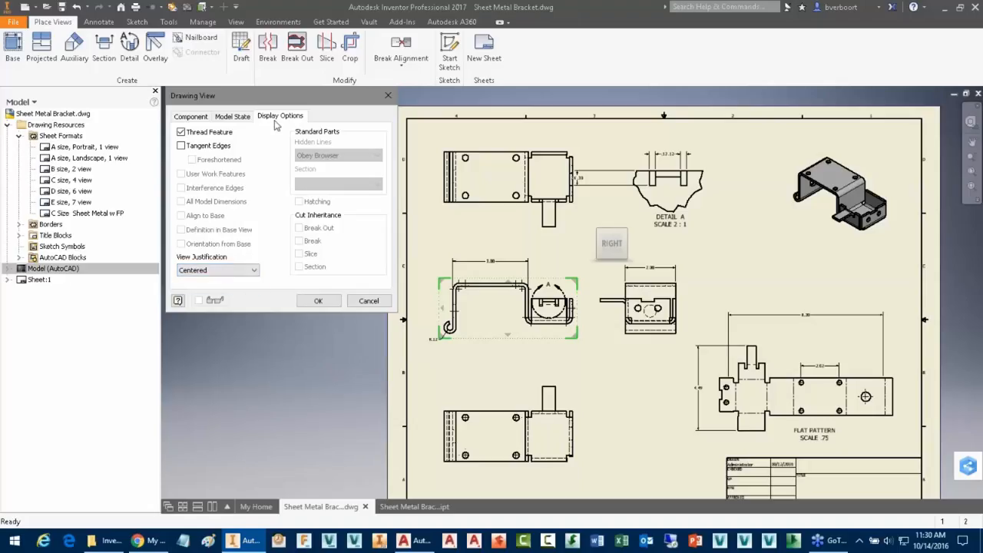
pyautogui.moveTo(264, 144)
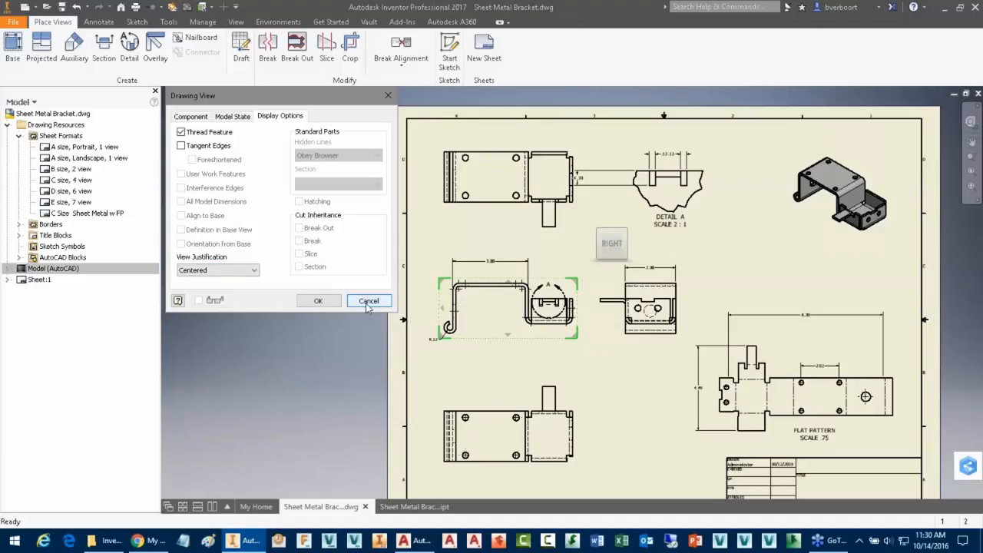
pyautogui.click(368, 301)
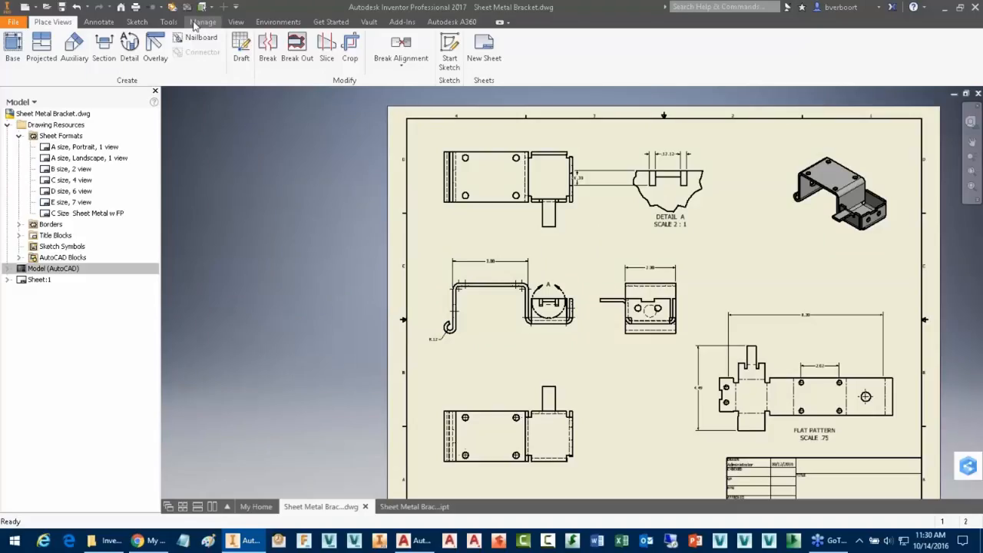
pyautogui.moveTo(325, 208)
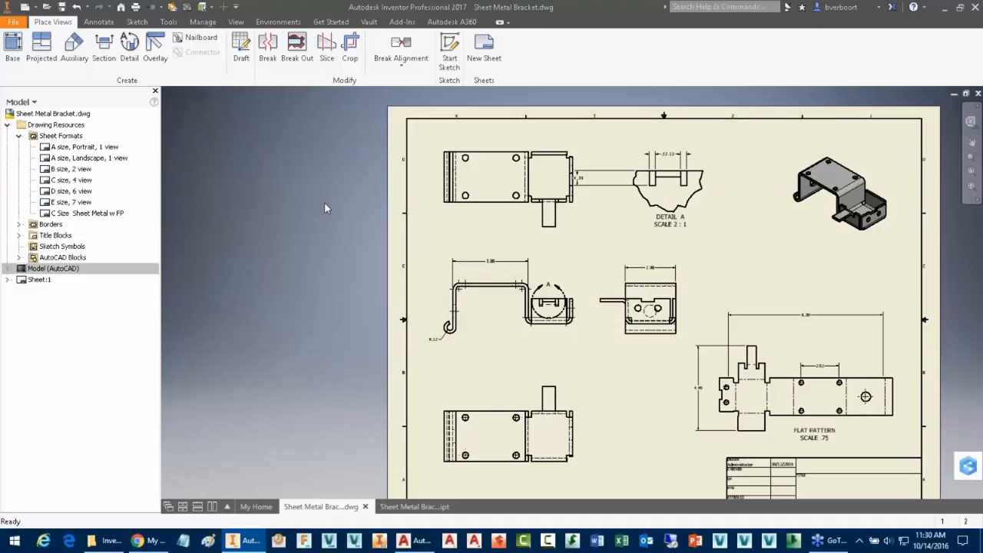
pyautogui.moveTo(202, 22)
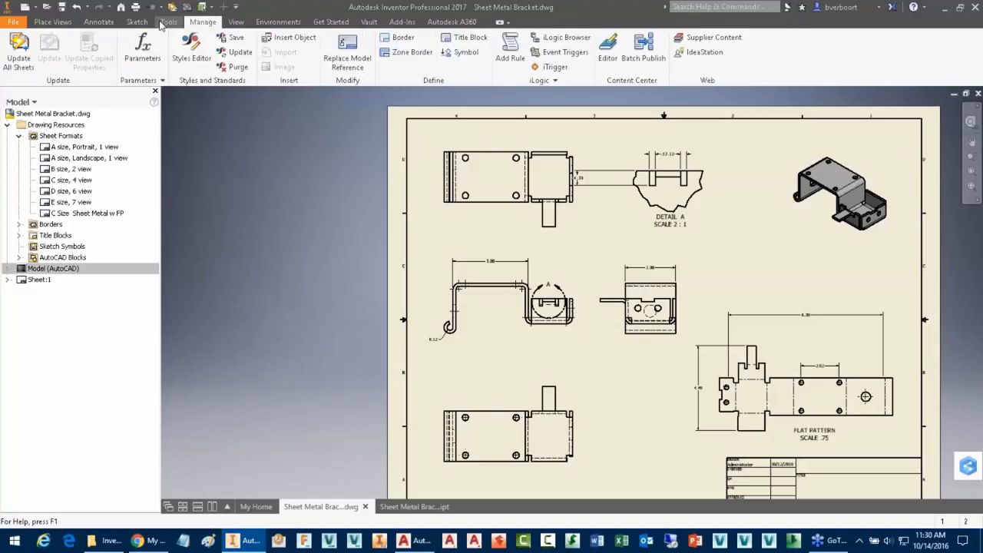
# - Review the Drawing tab of Document Settings, then go to Application Options
pyautogui.click(172, 50)
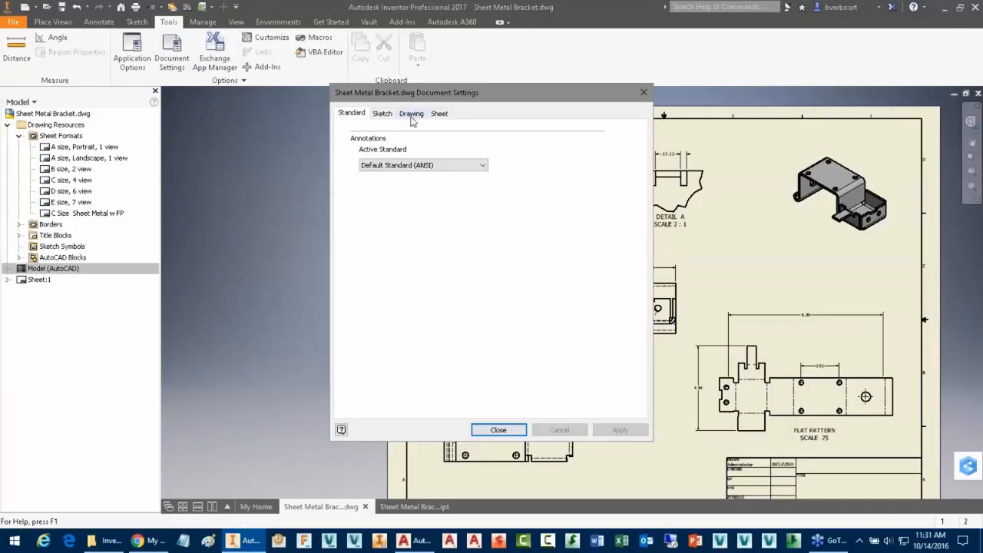
pyautogui.click(411, 113)
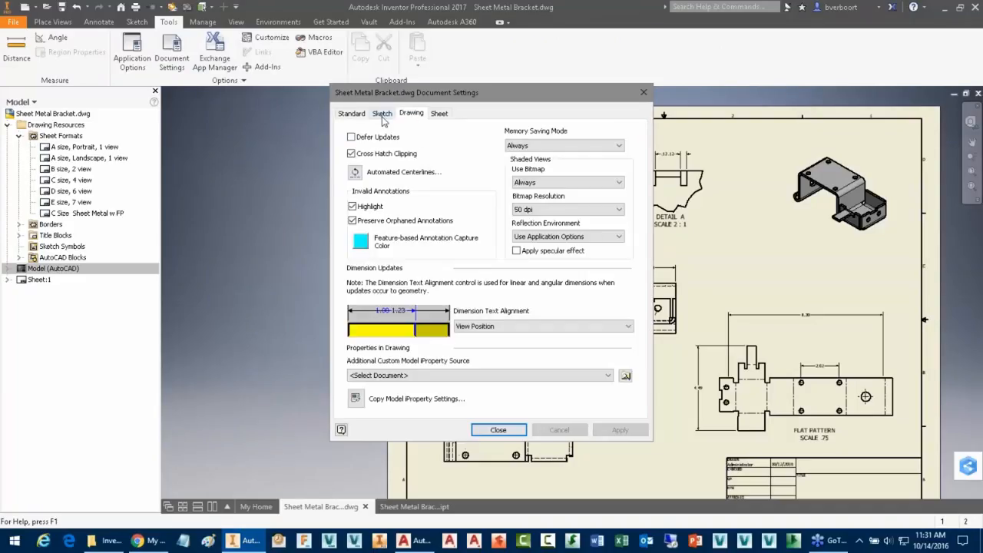
pyautogui.click(351, 113)
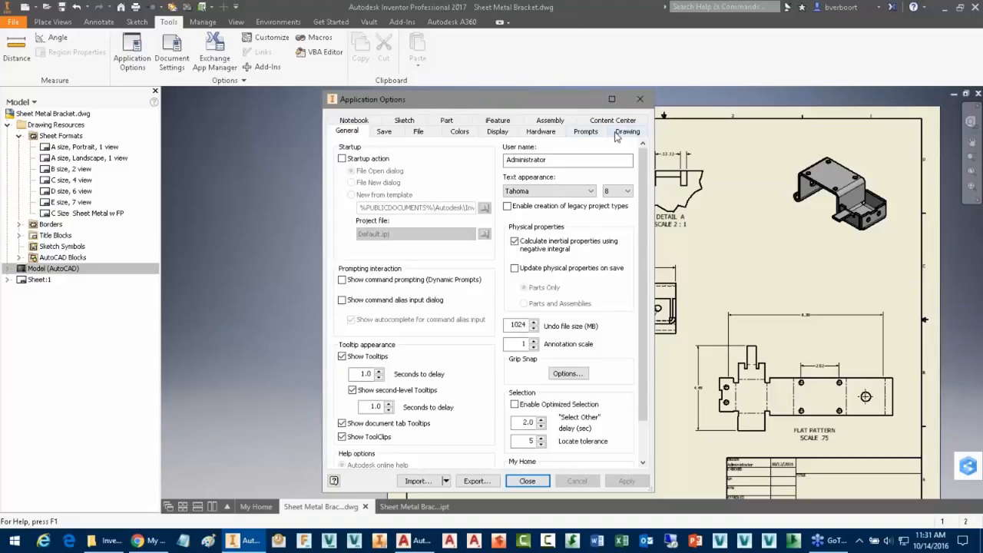
# - Change the default View Justification on the Application Options Drawing tab to Fixed
pyautogui.click(627, 131)
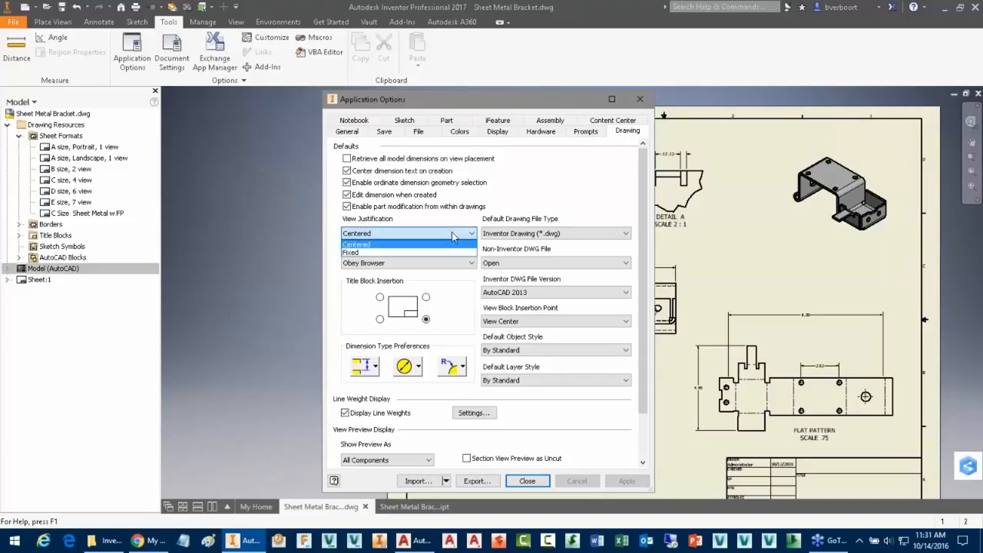
pyautogui.click(350, 253)
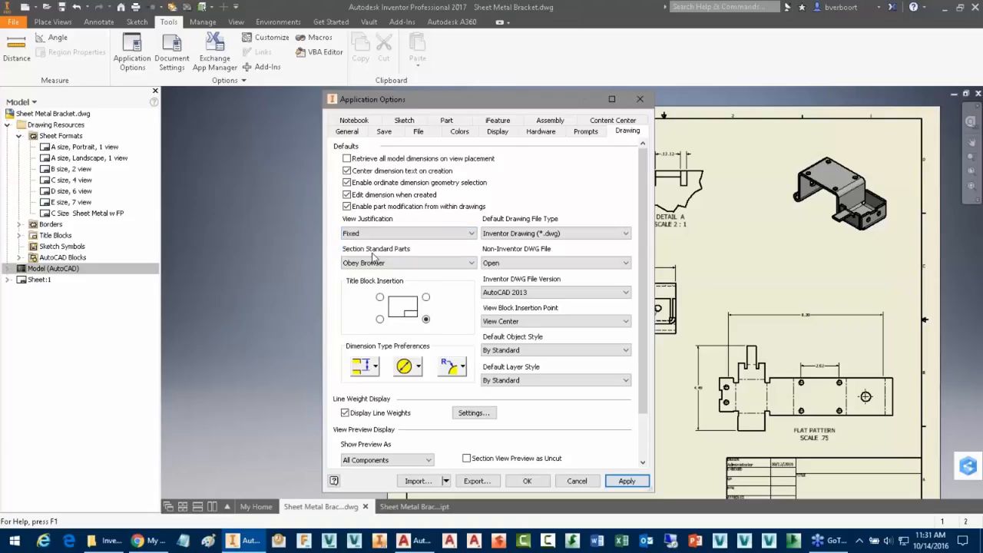